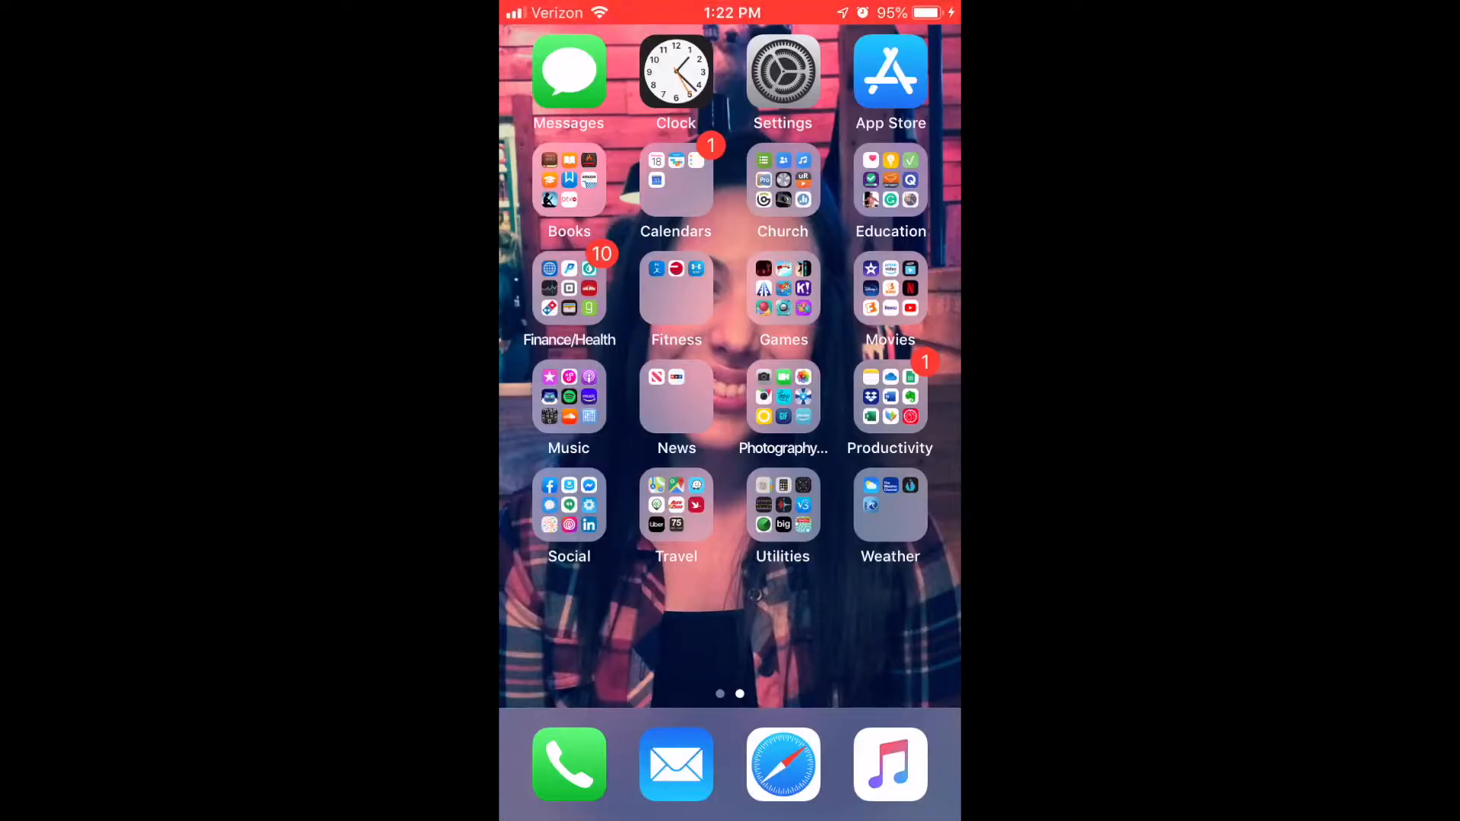
Launch Services from the Church folder and scroll My Schedule down to the Dec 23 plan.
left_click(782, 179)
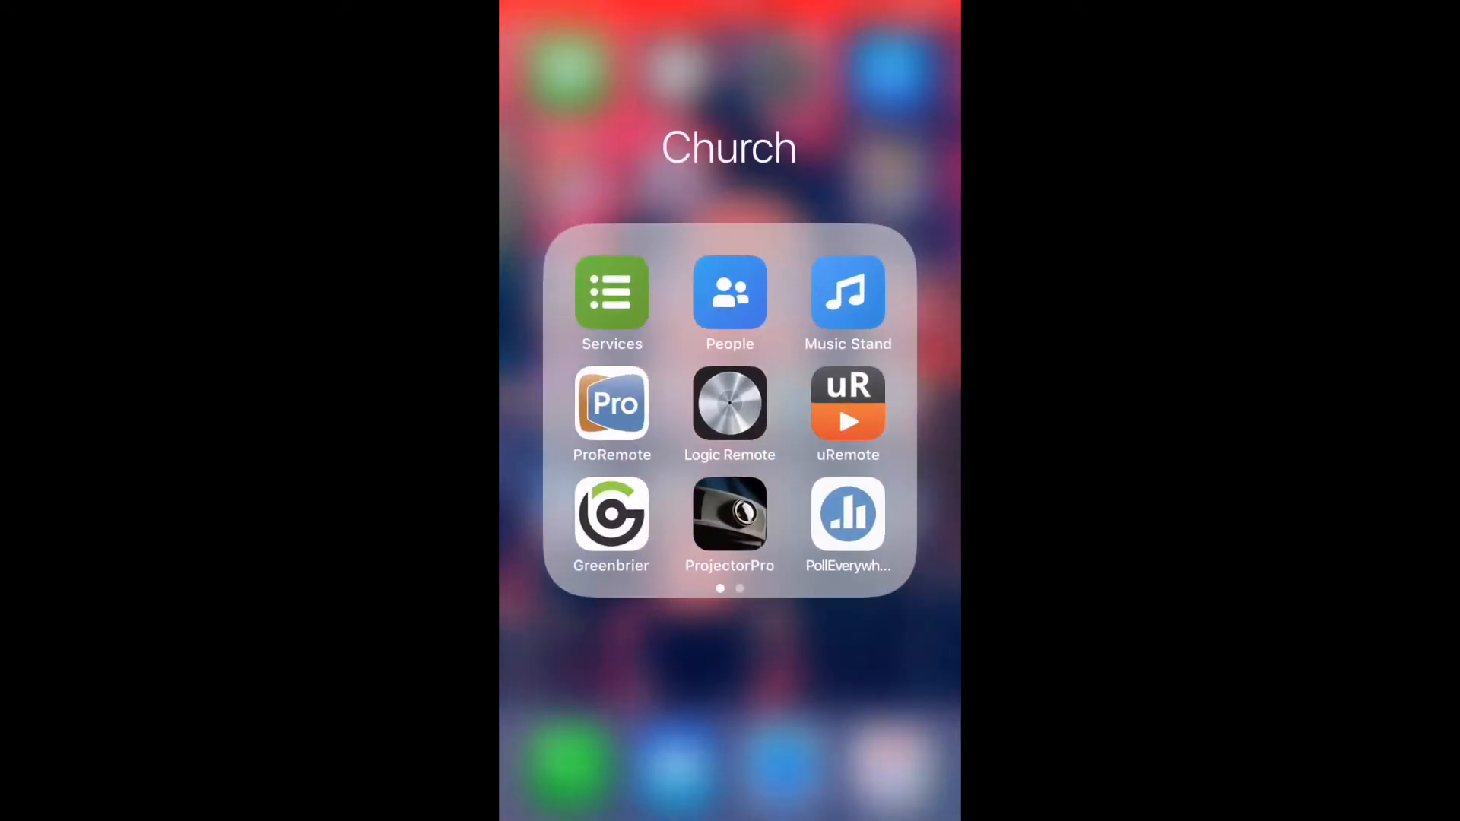
left_click(611, 304)
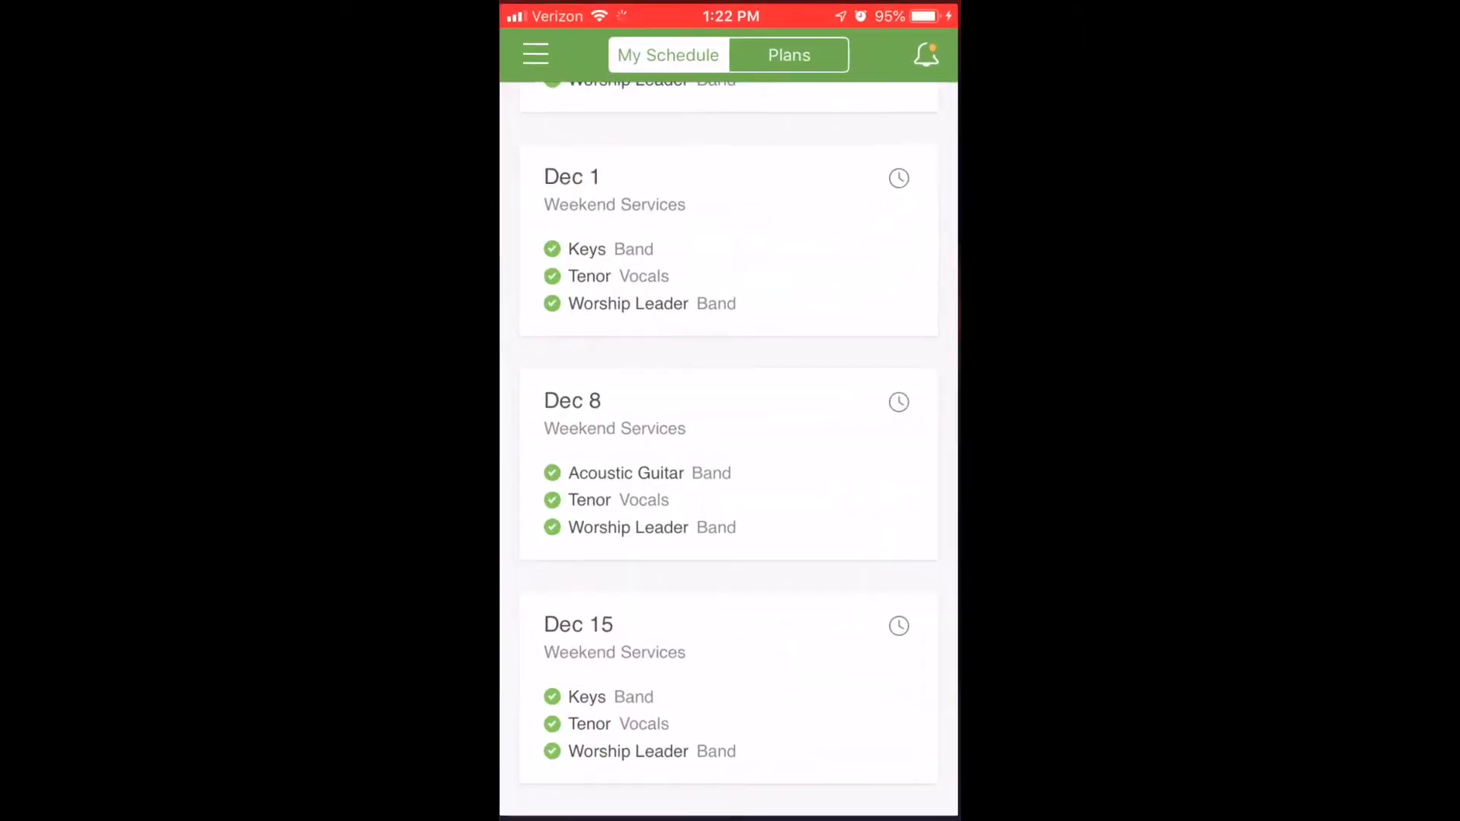
scroll("down", 3)
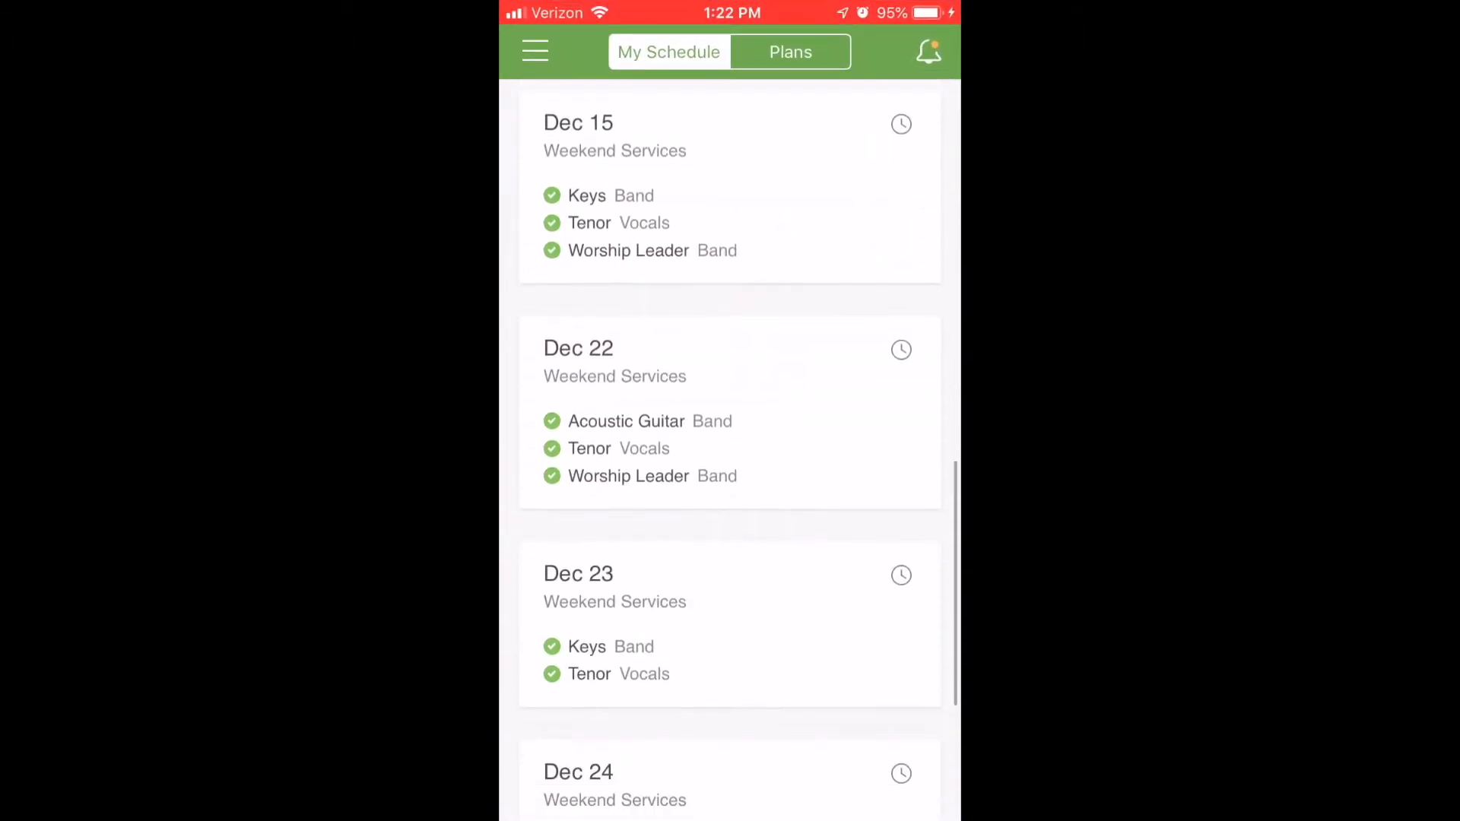
scroll("down", 3)
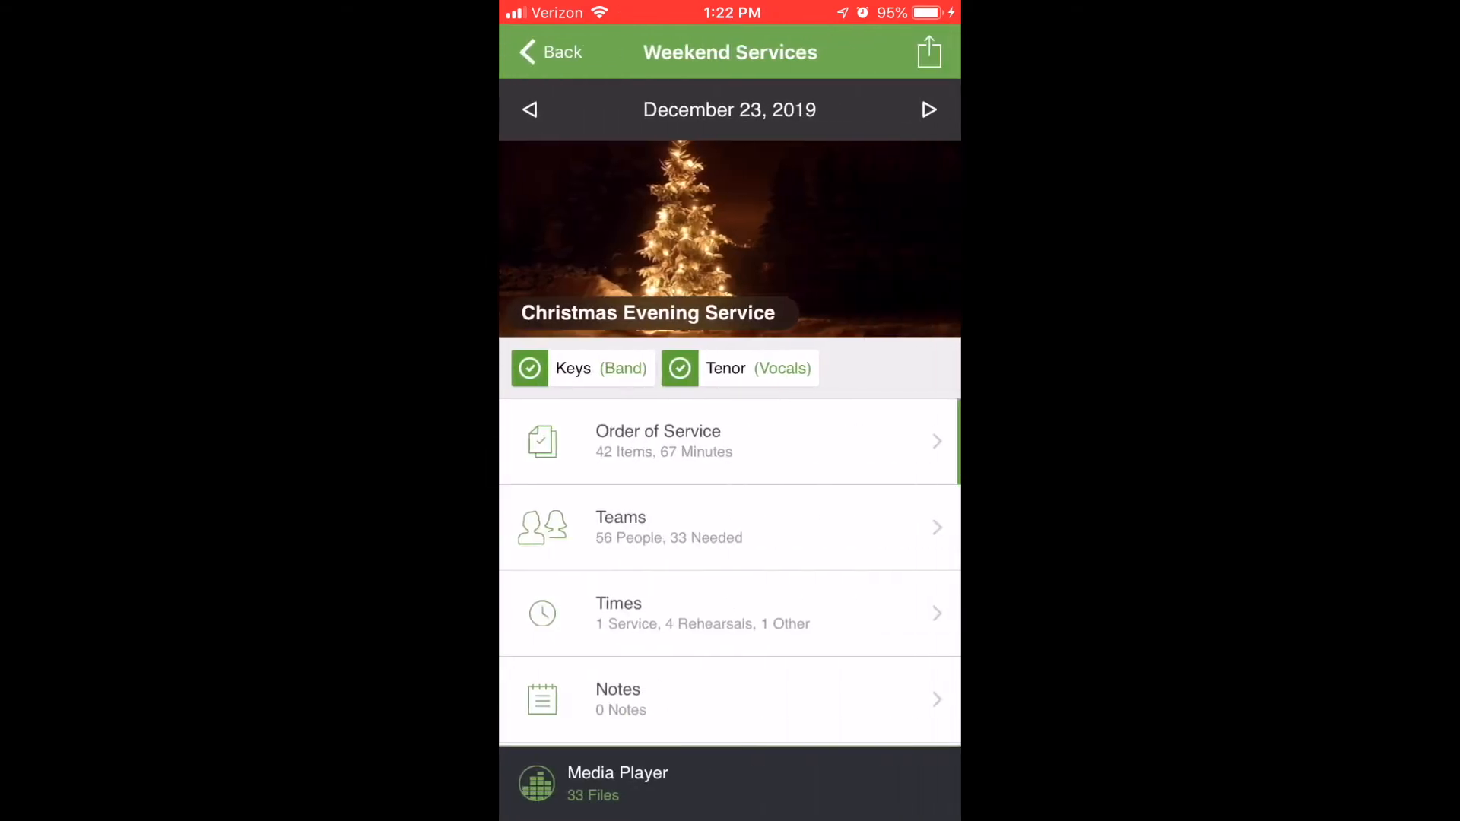
Review the Christmas Evening Service order of service, scrolling through its items.
left_click(728, 441)
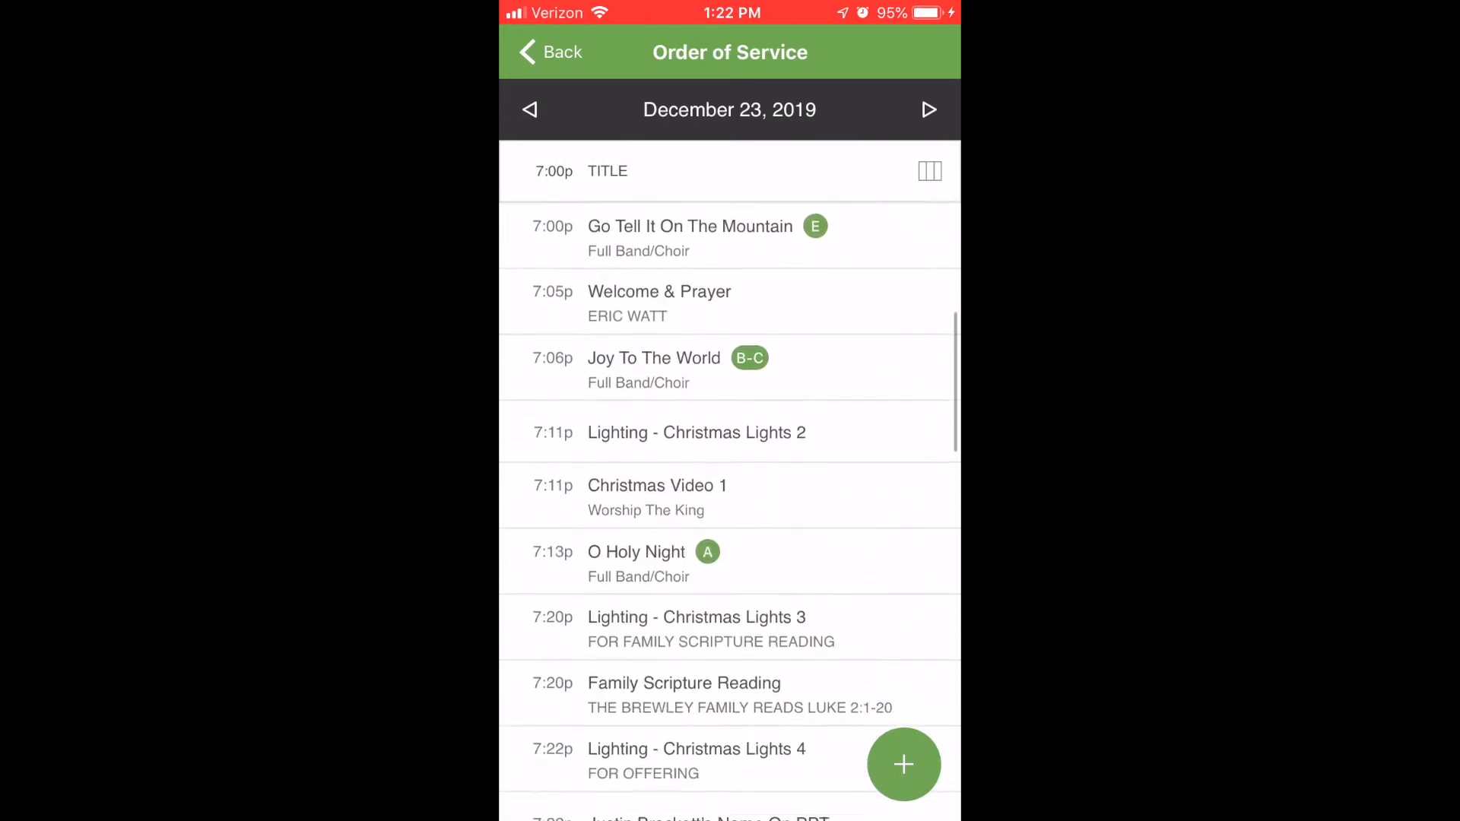
scroll("down", 3)
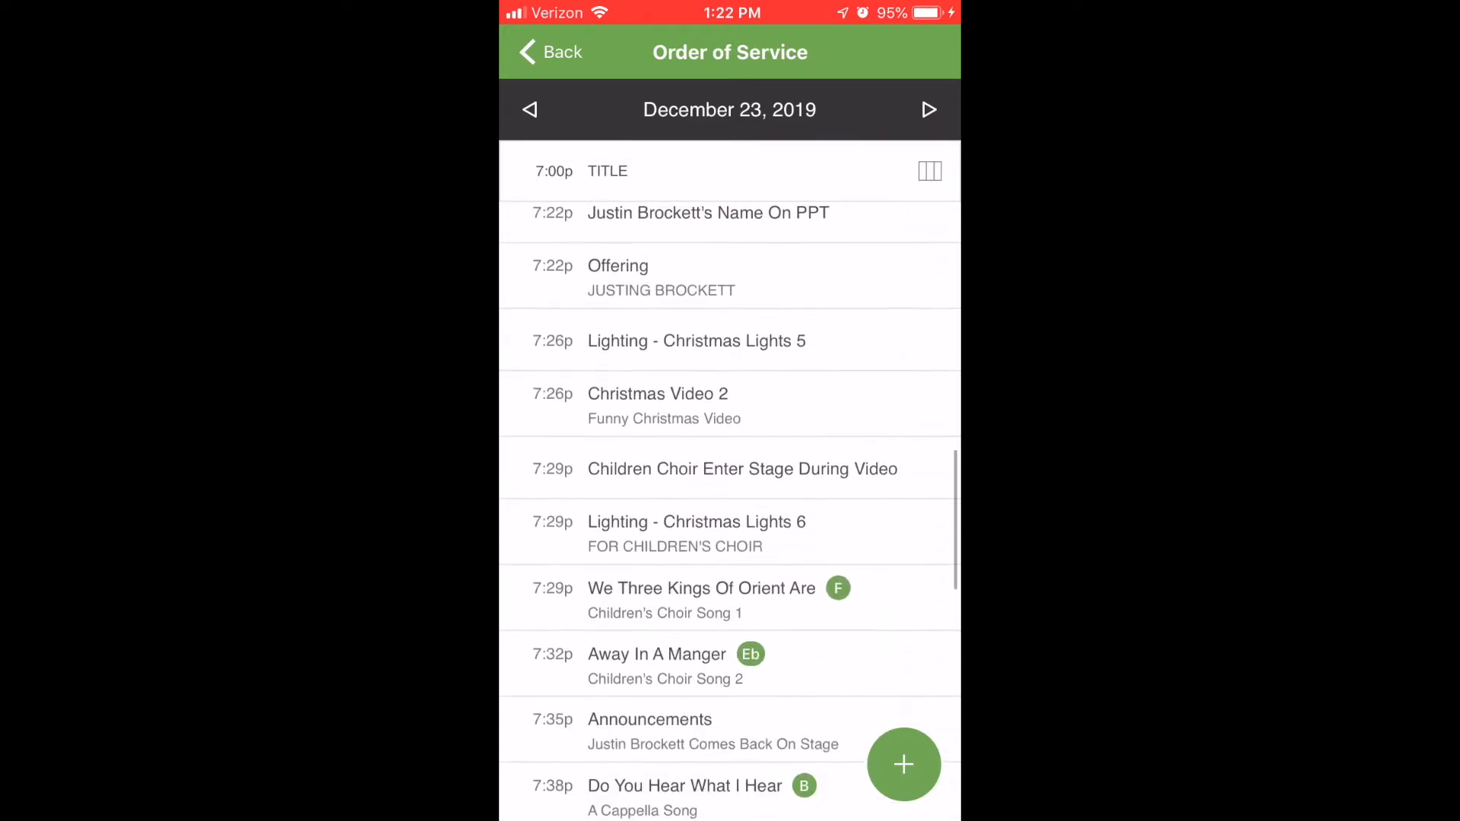
scroll("down", 3)
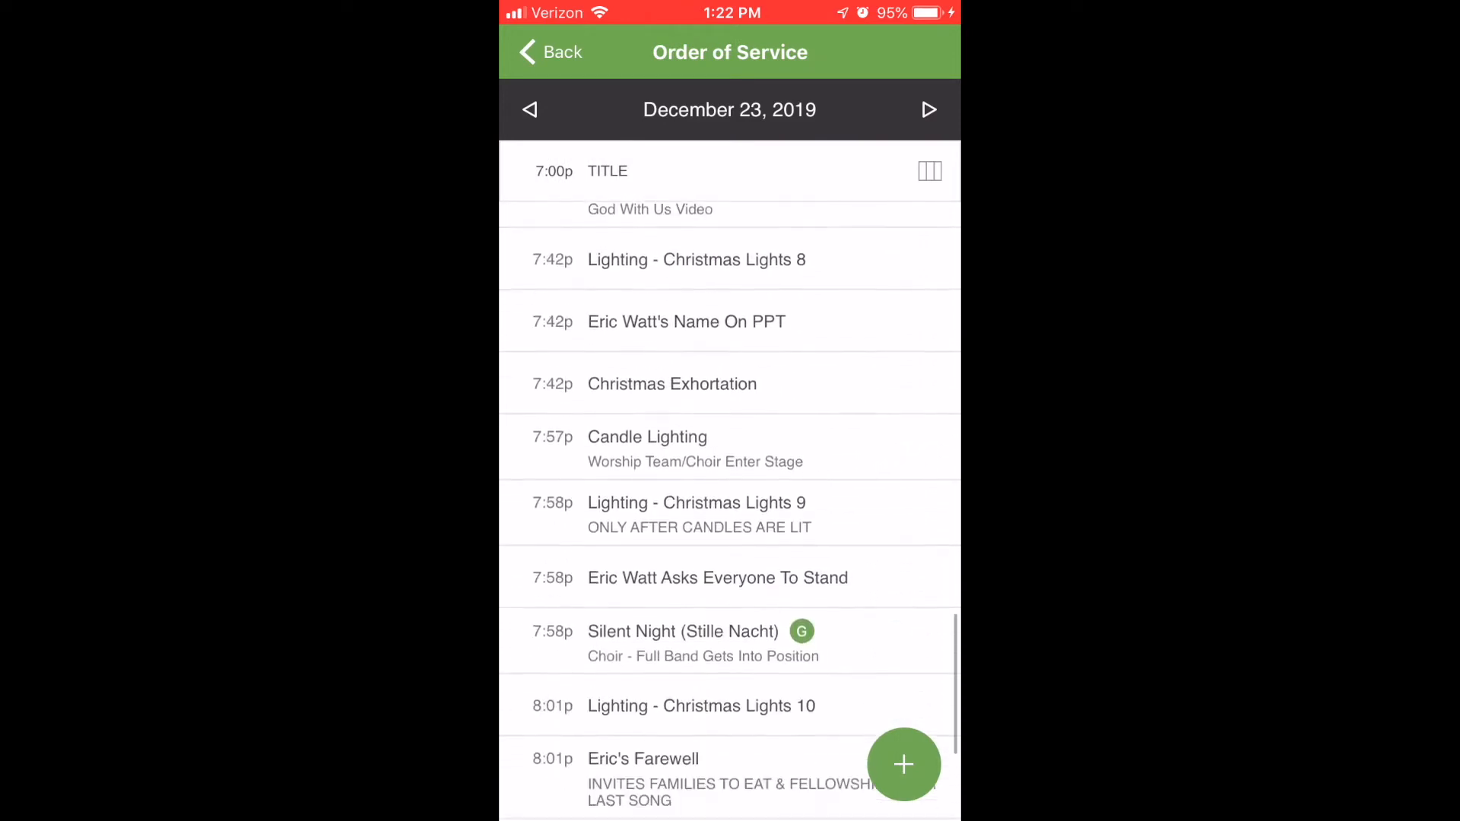
scroll("down", 3)
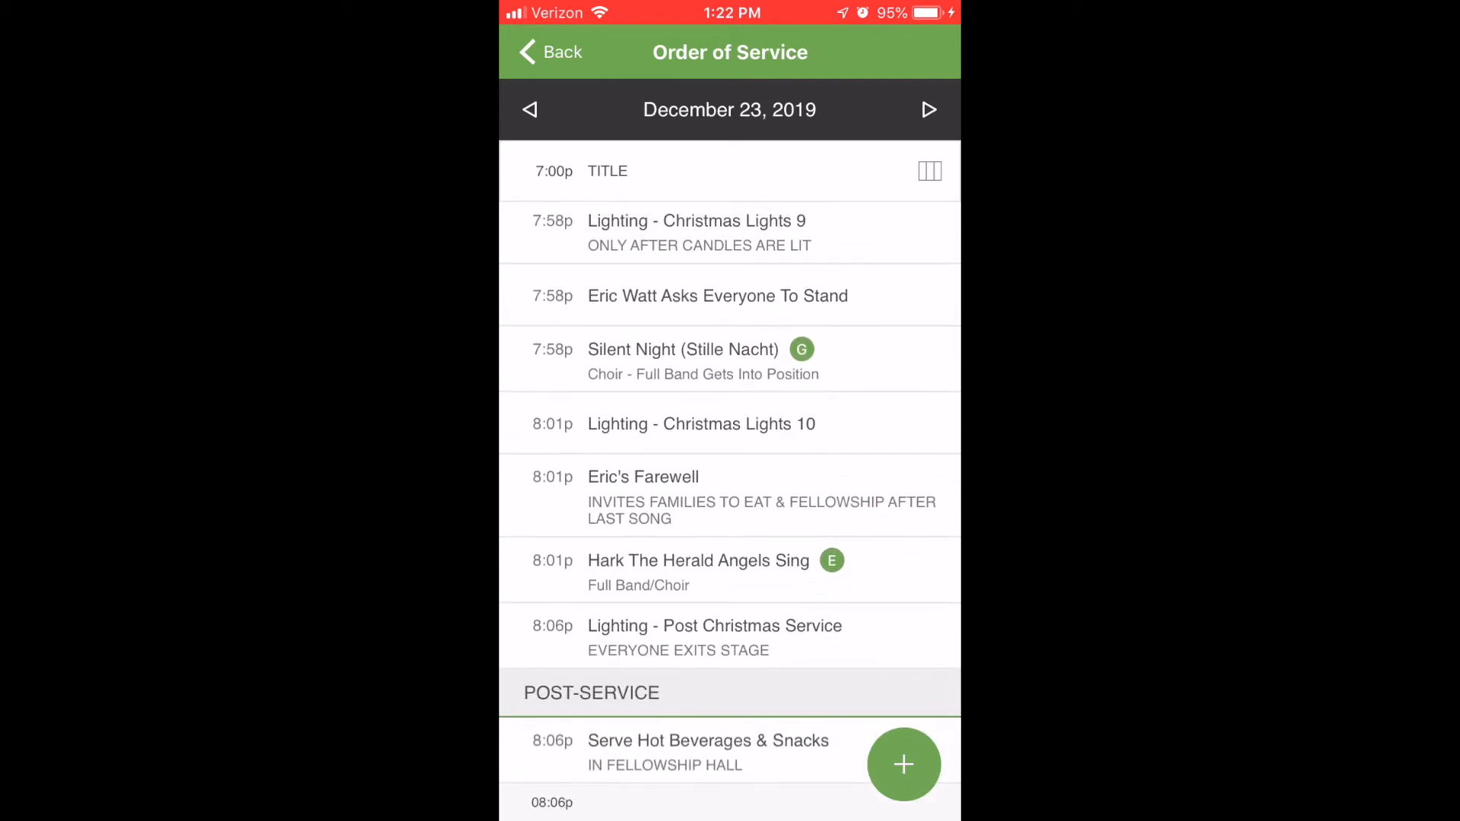
scroll("up", 3)
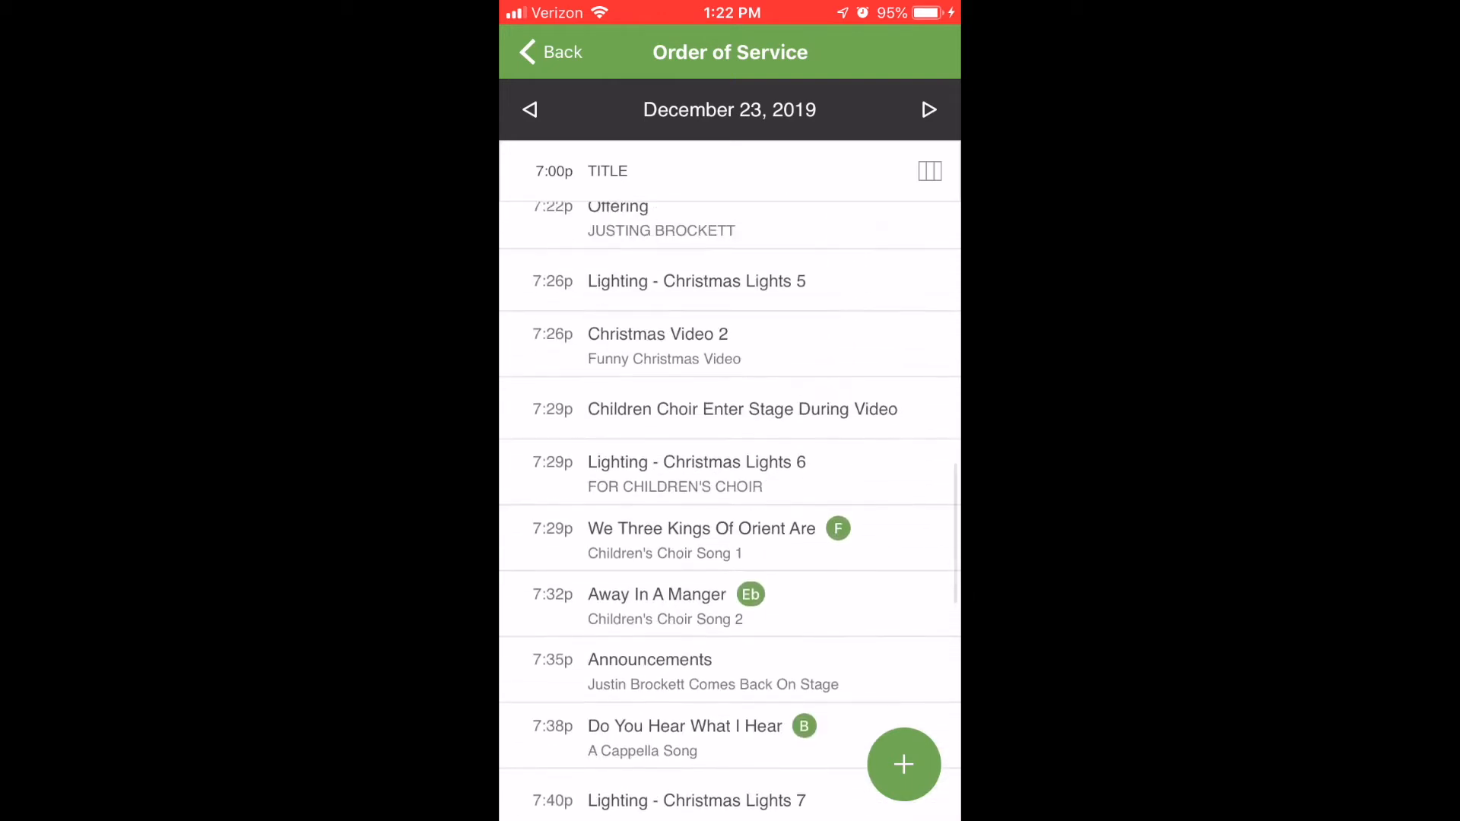
scroll("up", 3)
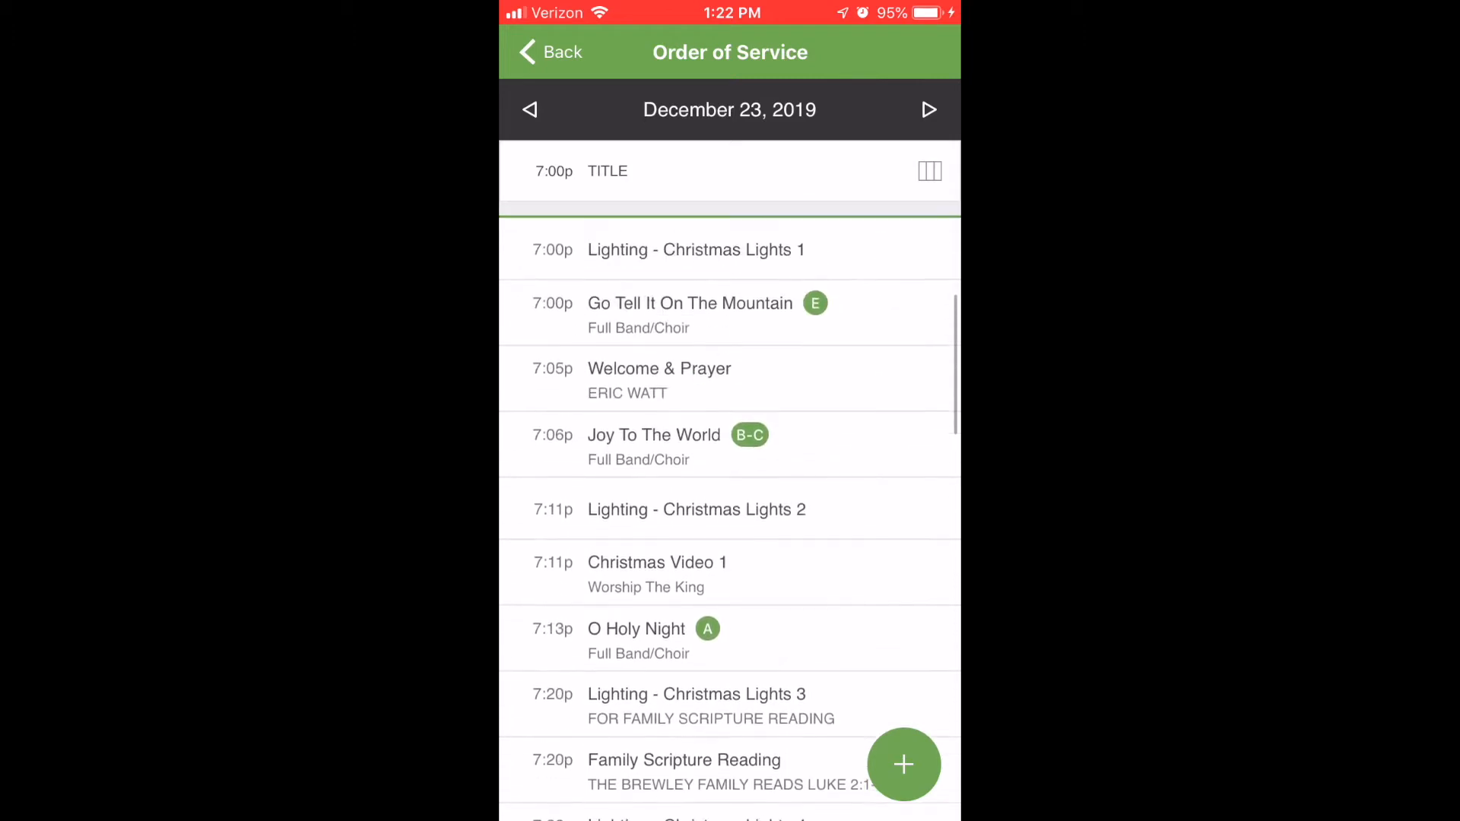
View the attached files of Go Tell It On The Mountain, then return to the item list.
left_click(689, 302)
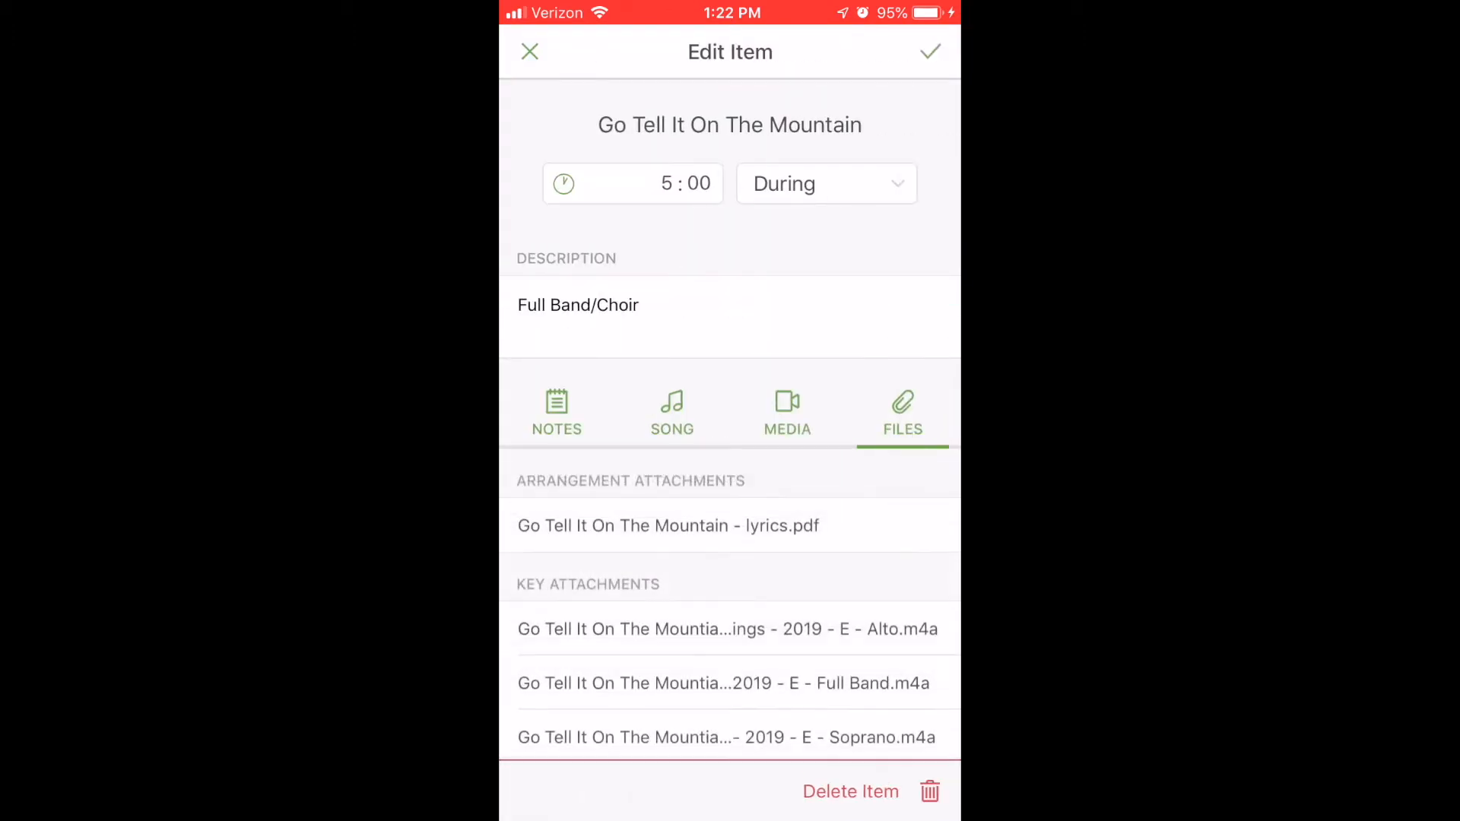
scroll("up", 3)
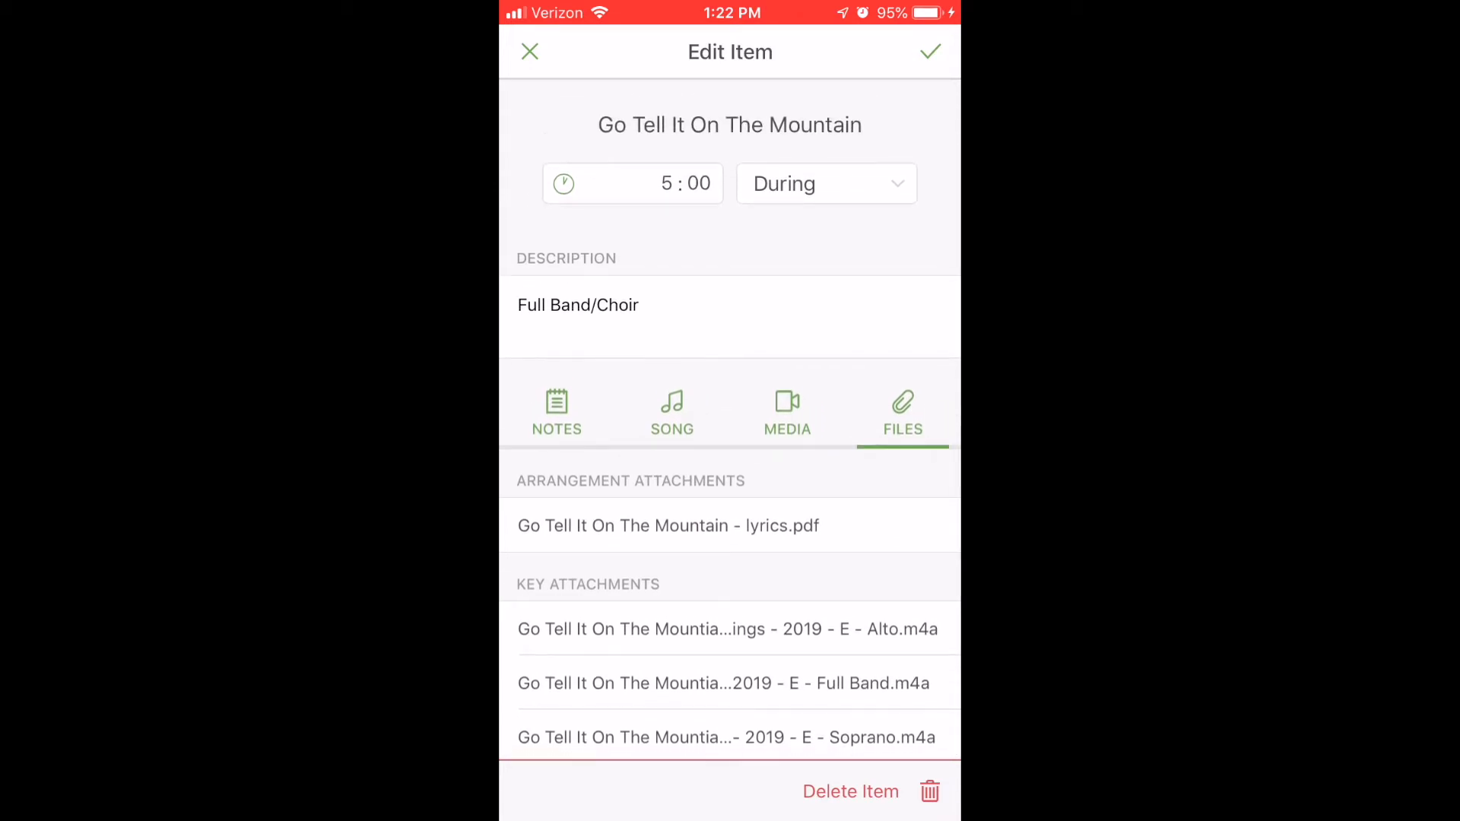
left_click(929, 51)
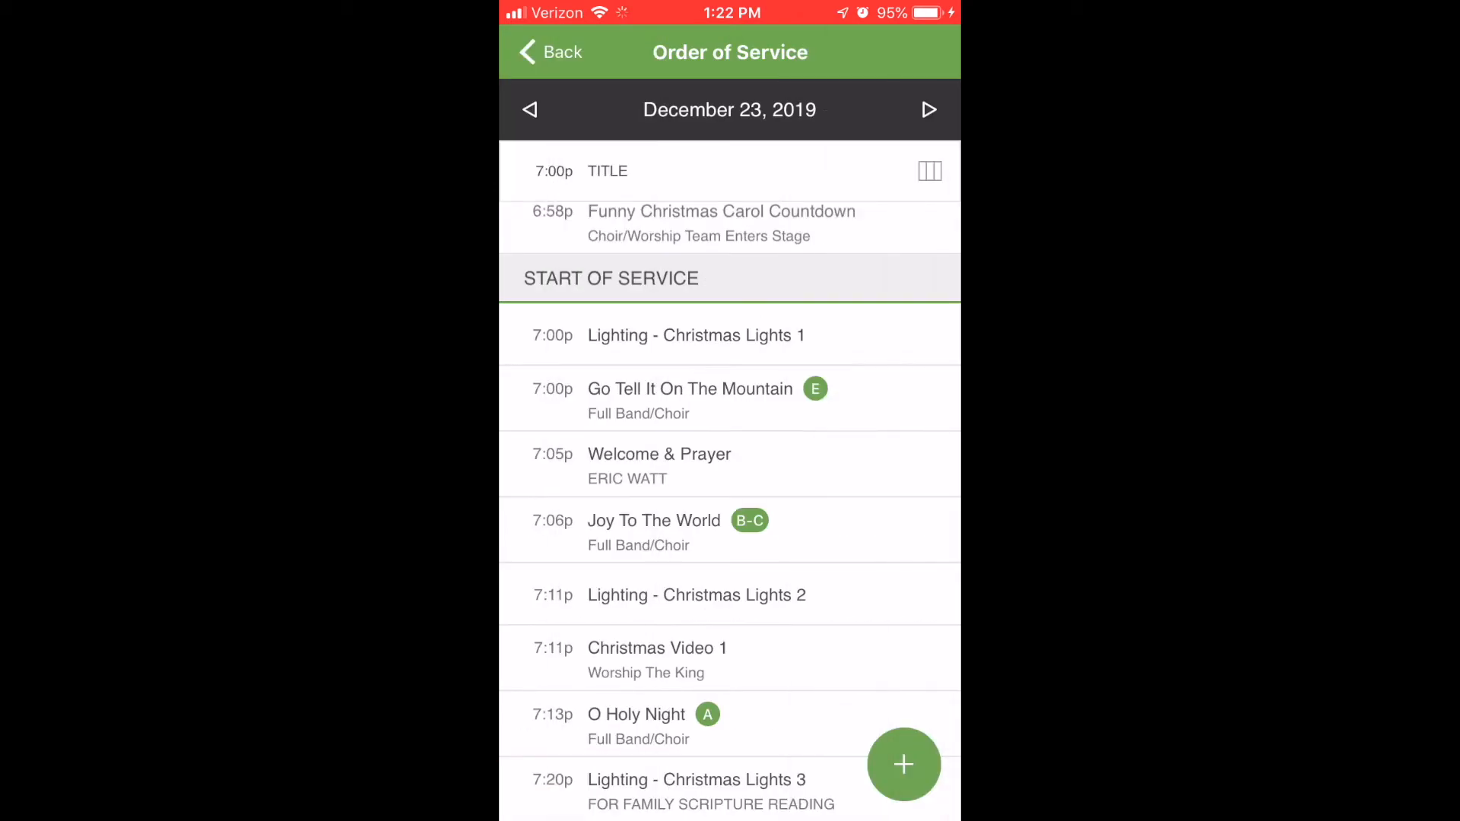
From the plan's Files, play the Go Tell It On The Mountain Full Band .m4a track.
left_click(549, 52)
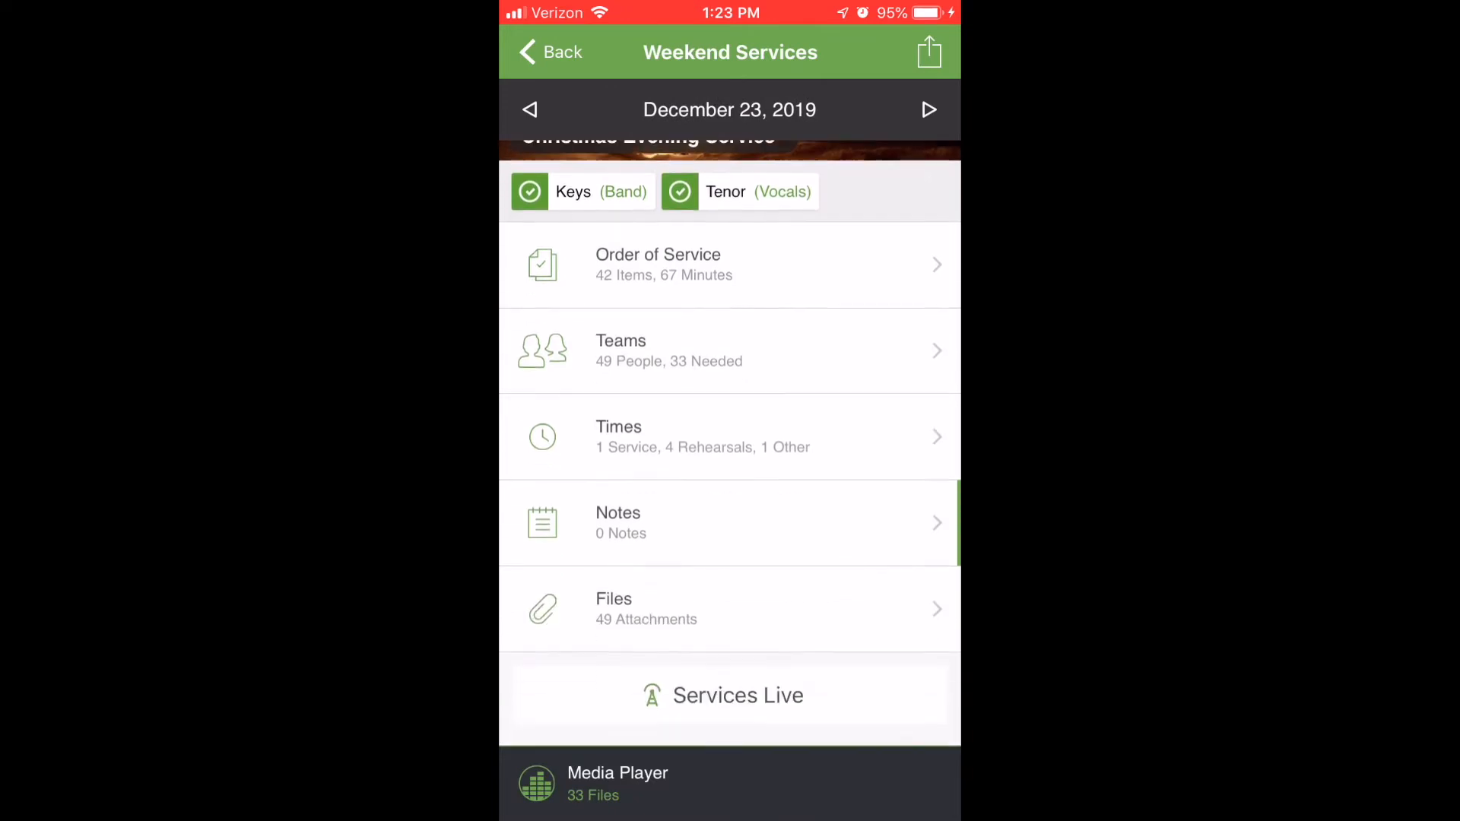
left_click(729, 608)
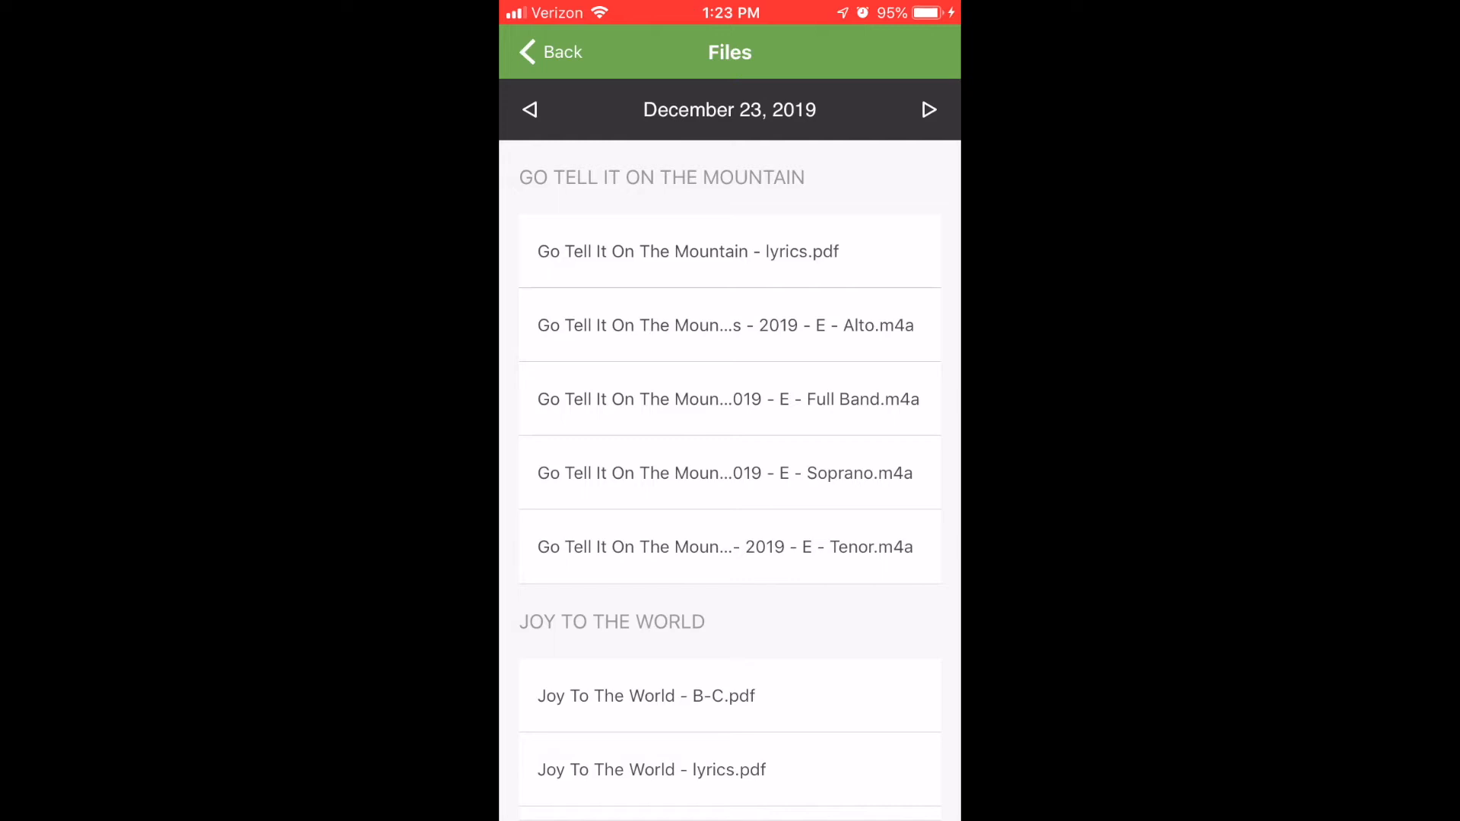
left_click(728, 399)
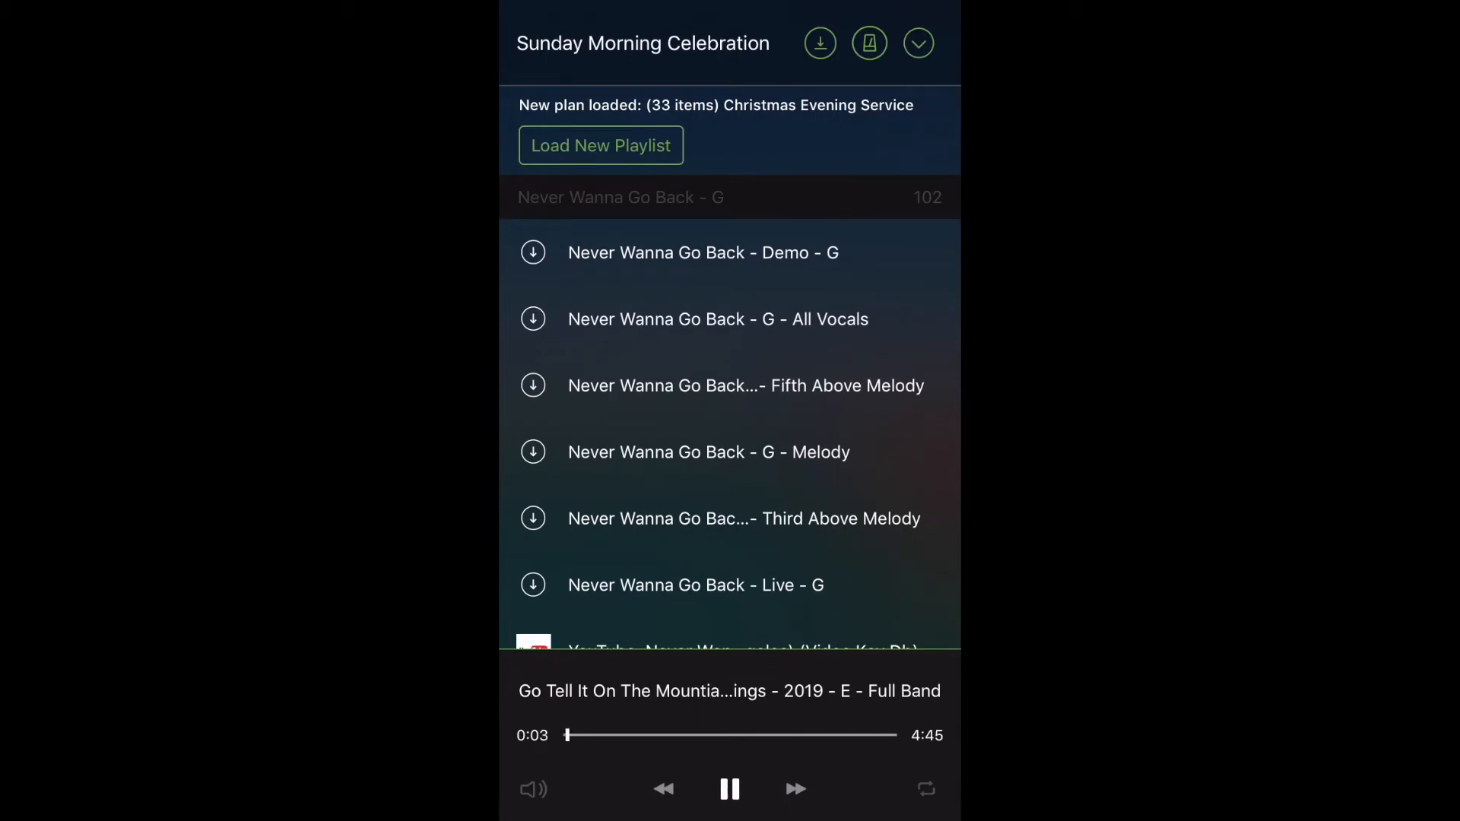
Load the Christmas Evening Service as the new playlist and browse its tracks.
left_click(601, 146)
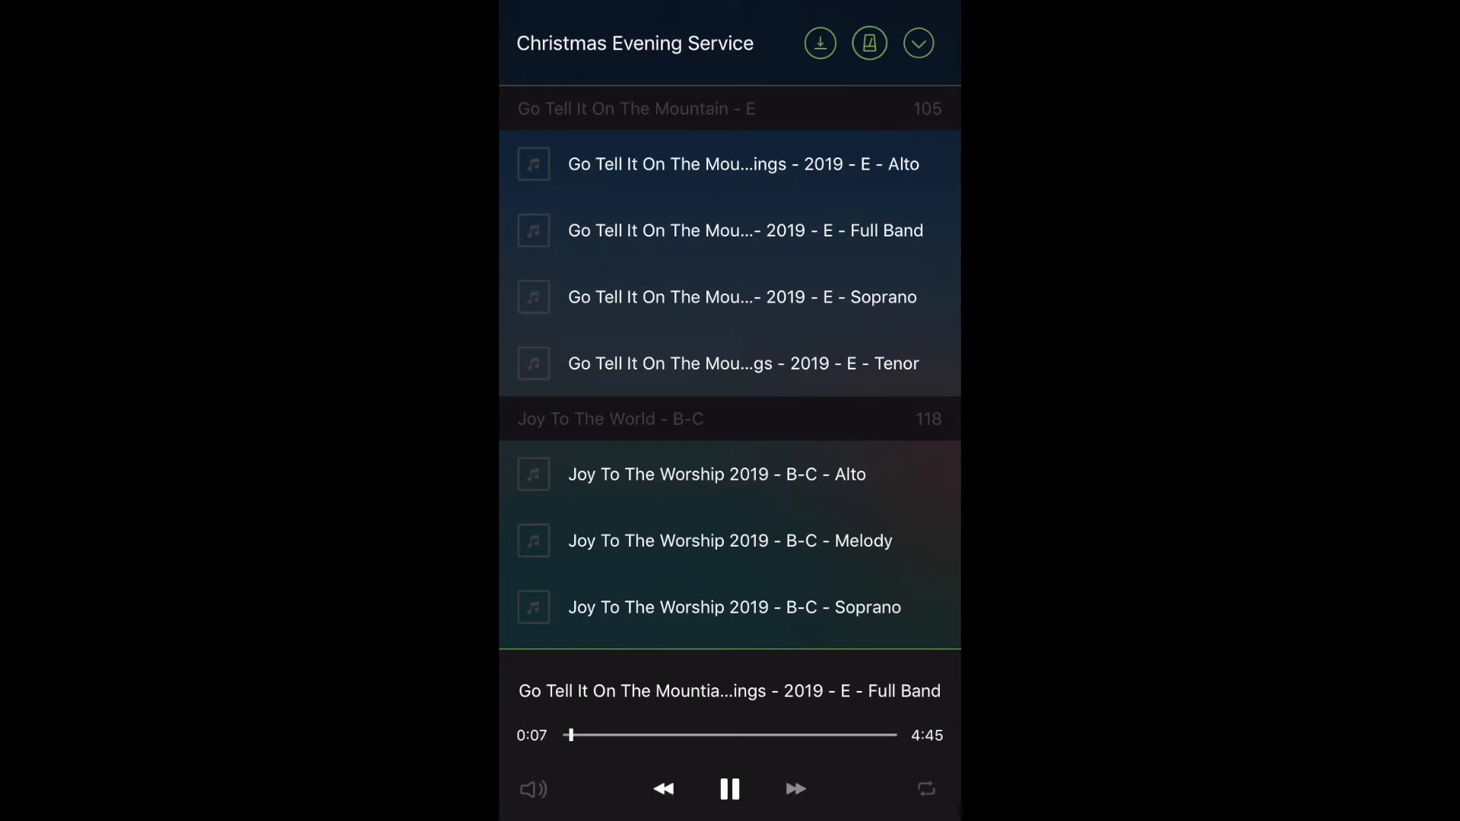
scroll("down", 3)
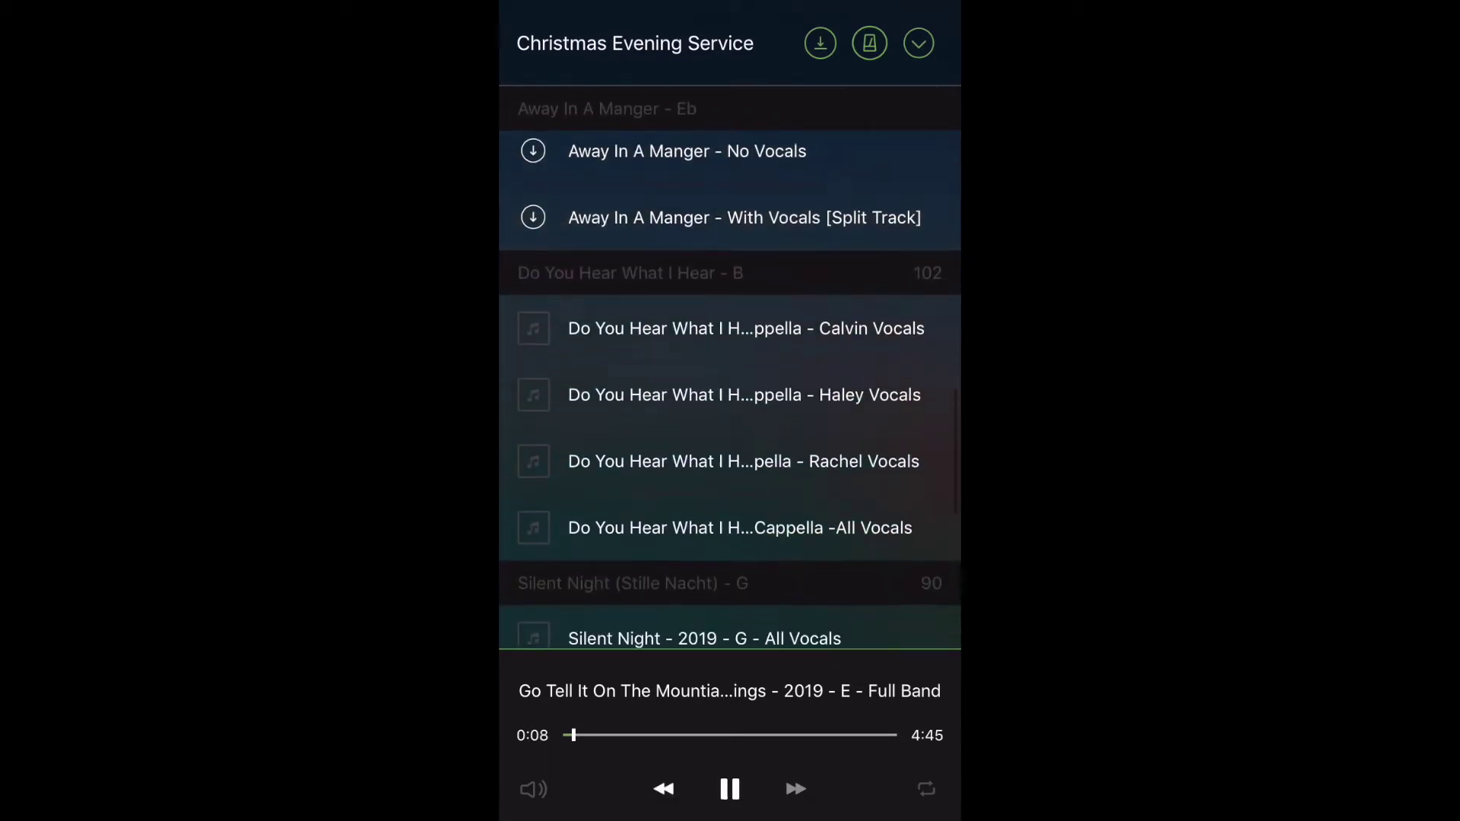
scroll("down", 3)
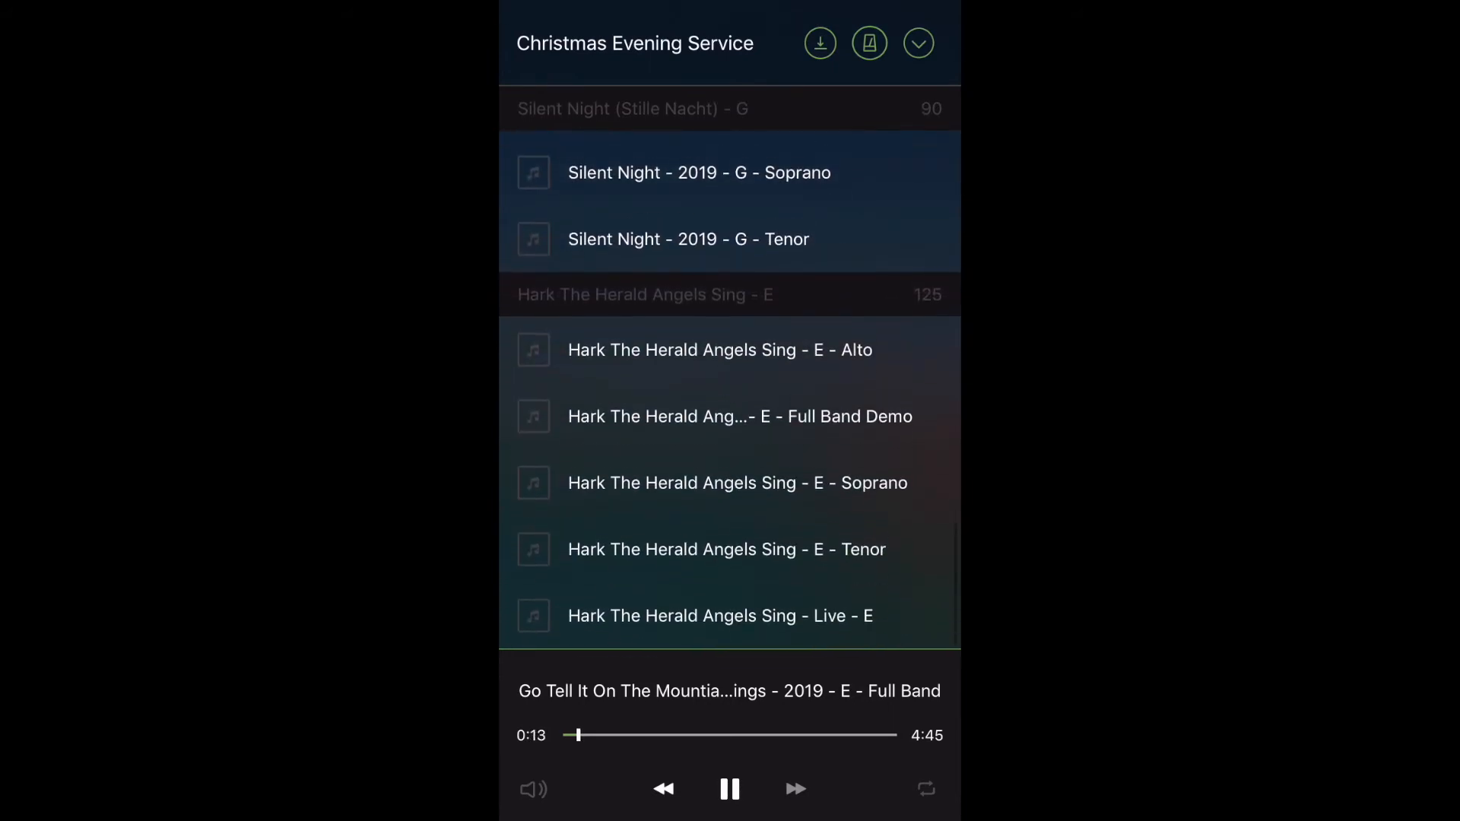
scroll("down", 3)
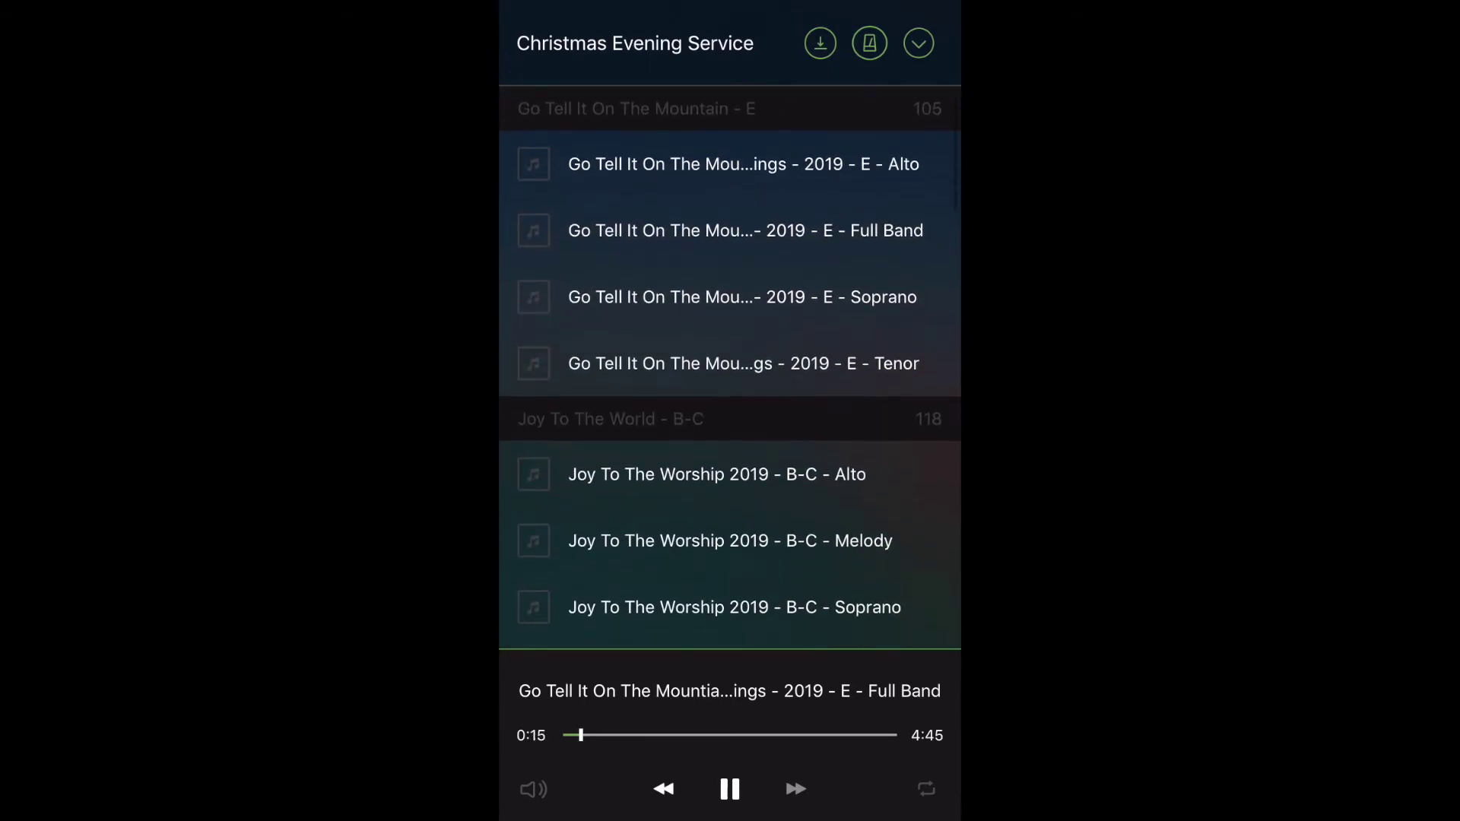
left_click(728, 790)
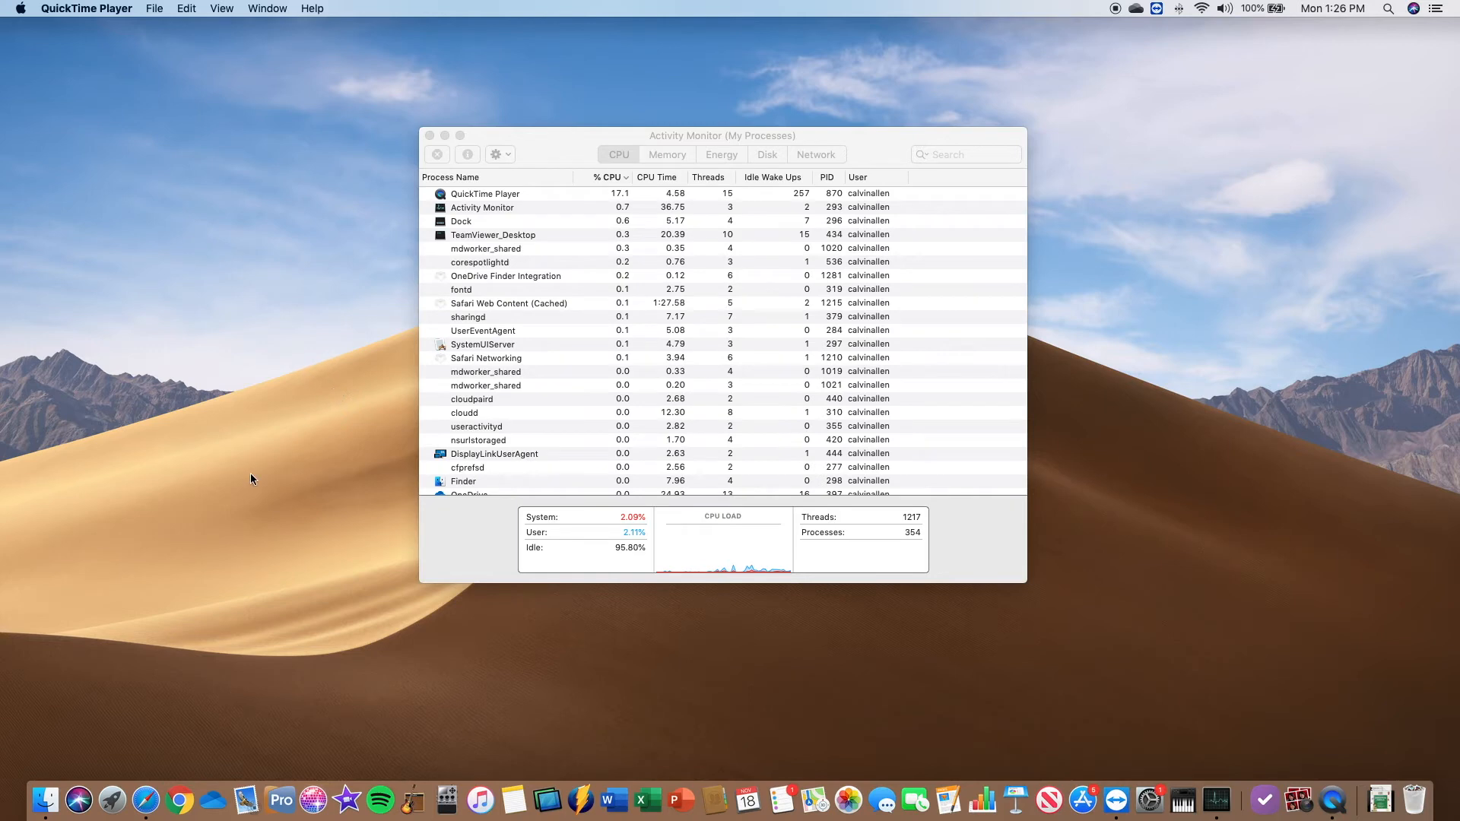
From My Schedule's Confirmed plans on the web, open the Dec 23 Weekend Services plan.
left_click(179, 798)
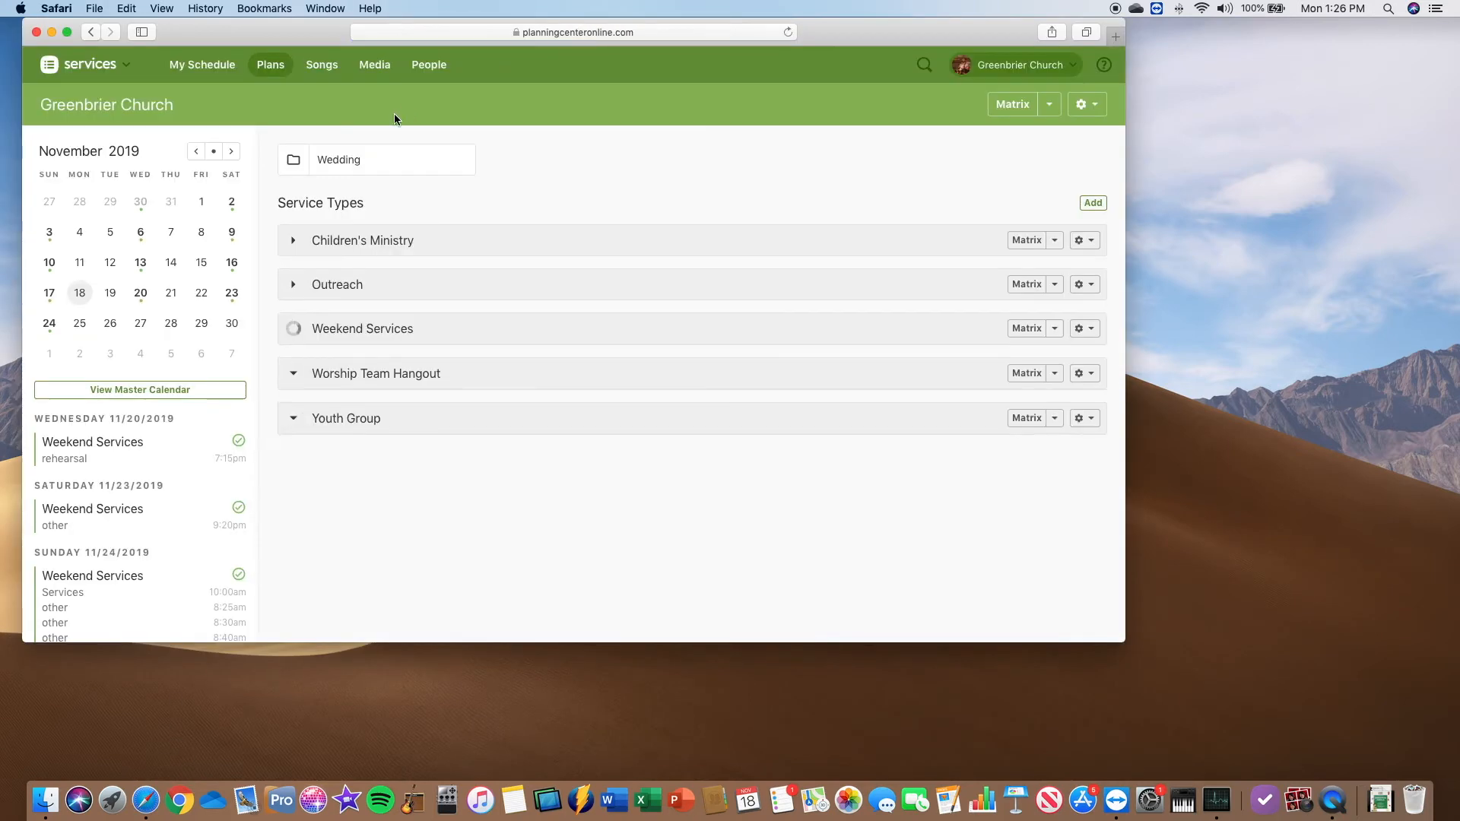
left_click(293, 328)
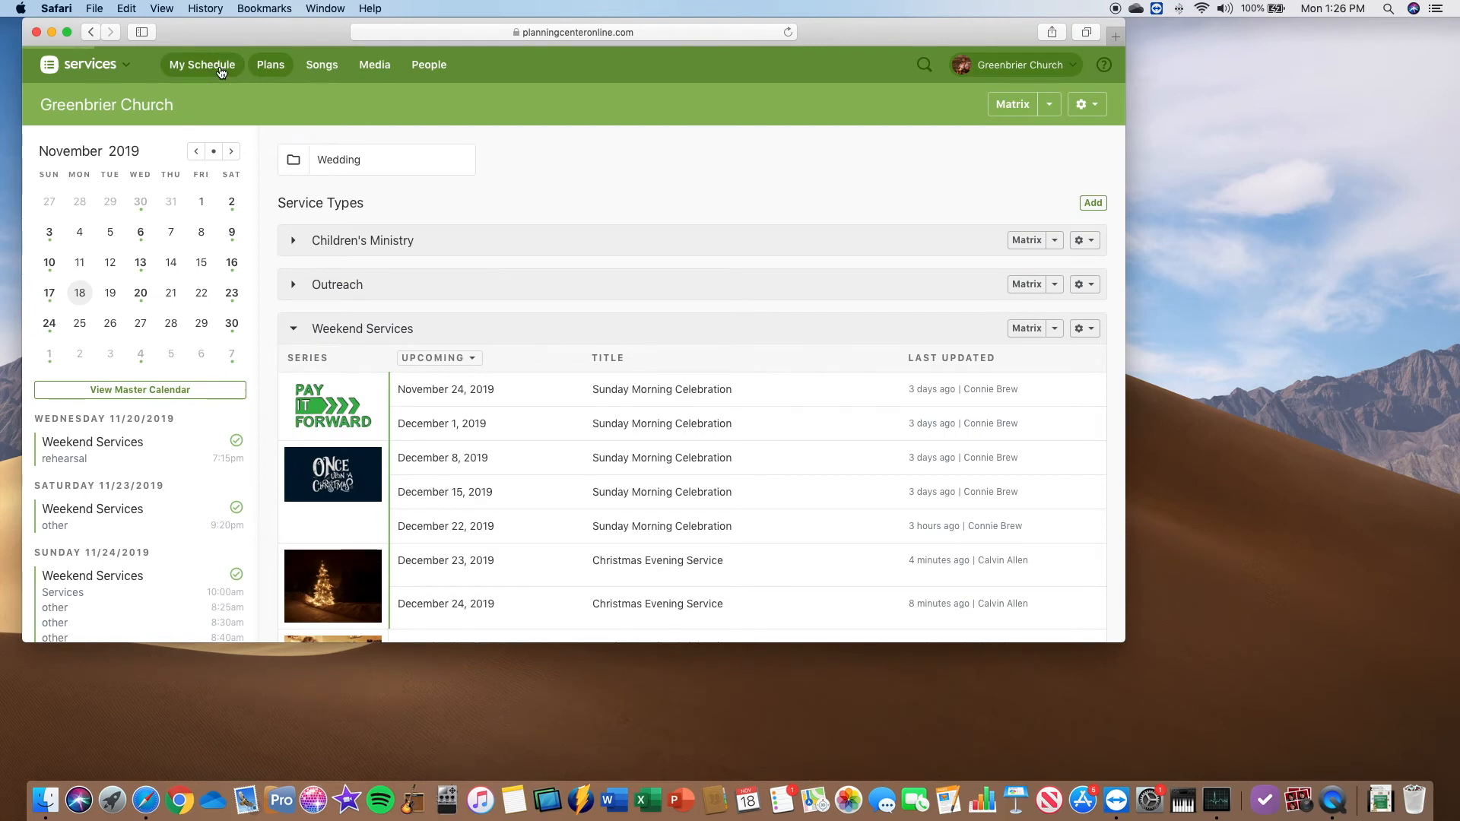
left_click(201, 64)
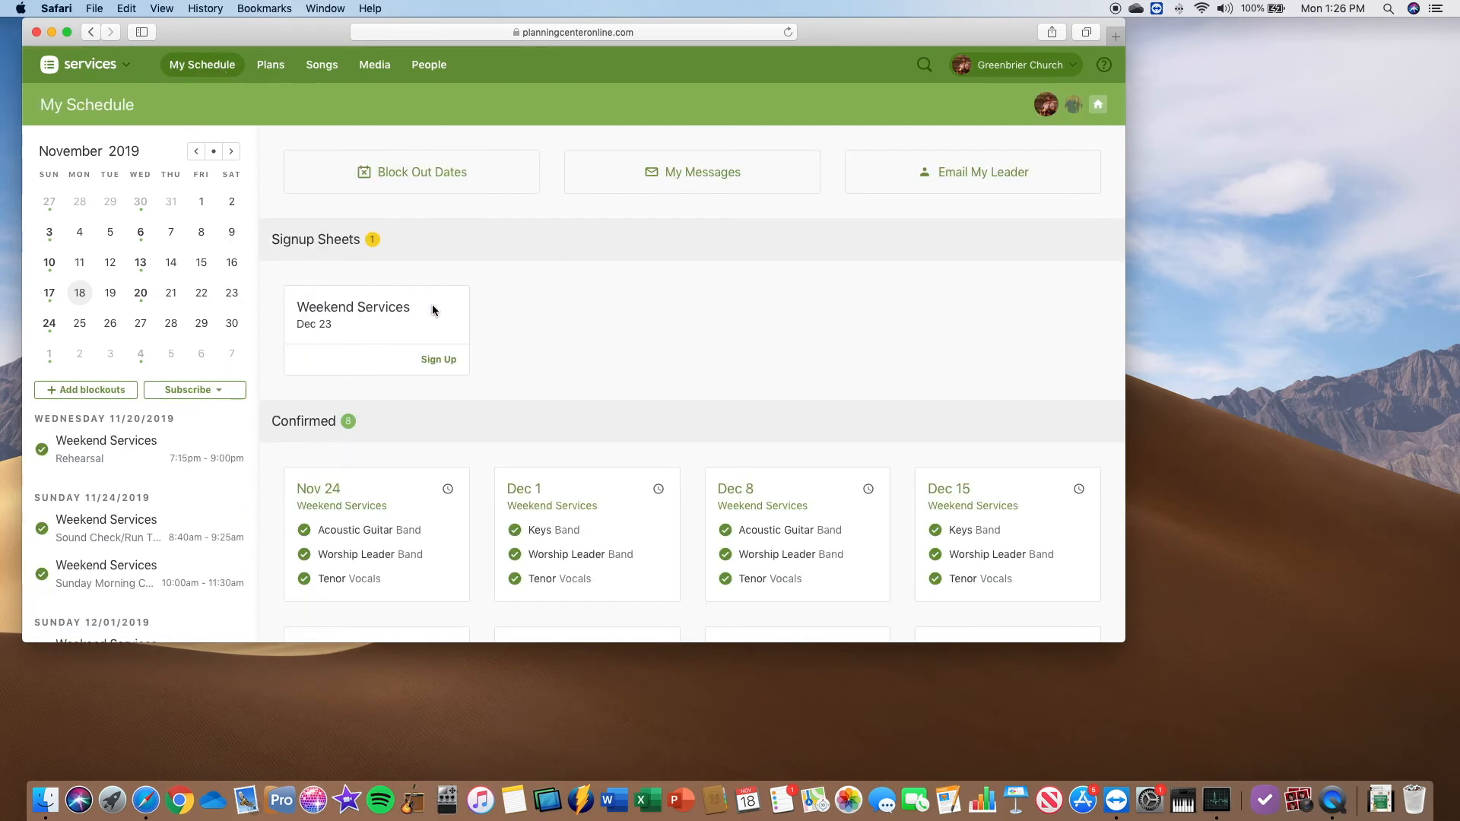
scroll("down", 3)
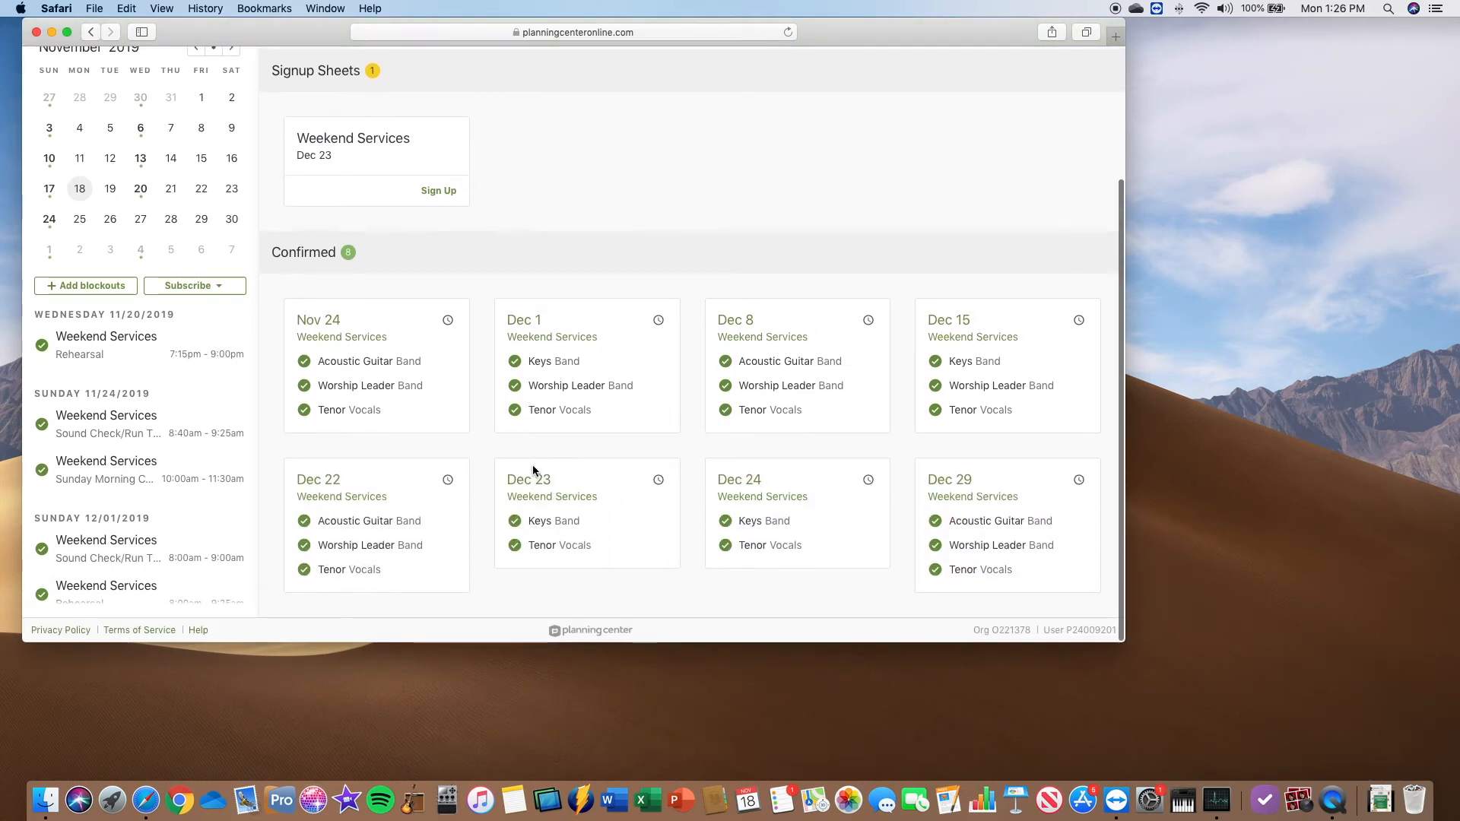
mouse_move(550, 496)
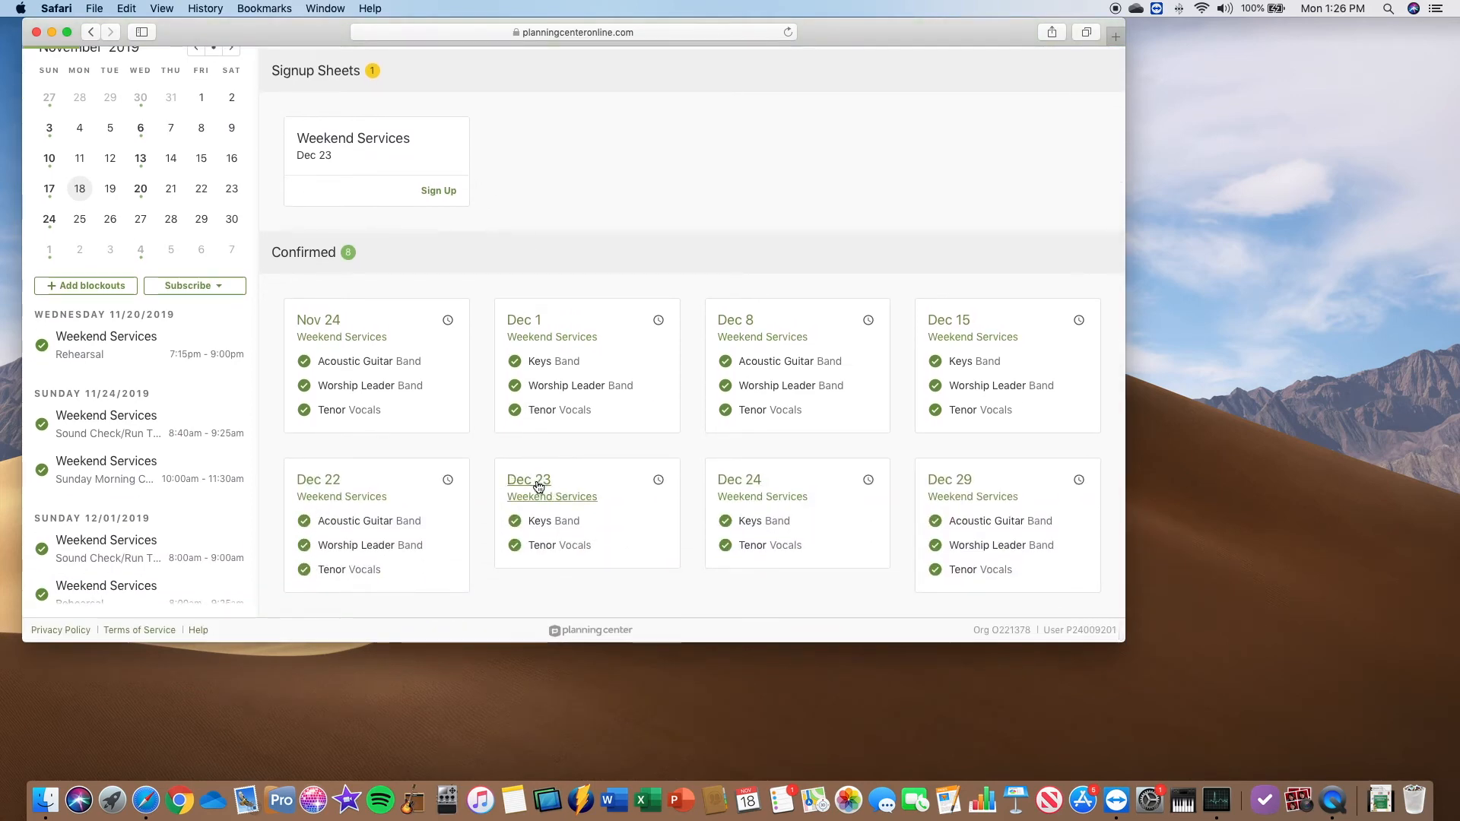
left_click(551, 496)
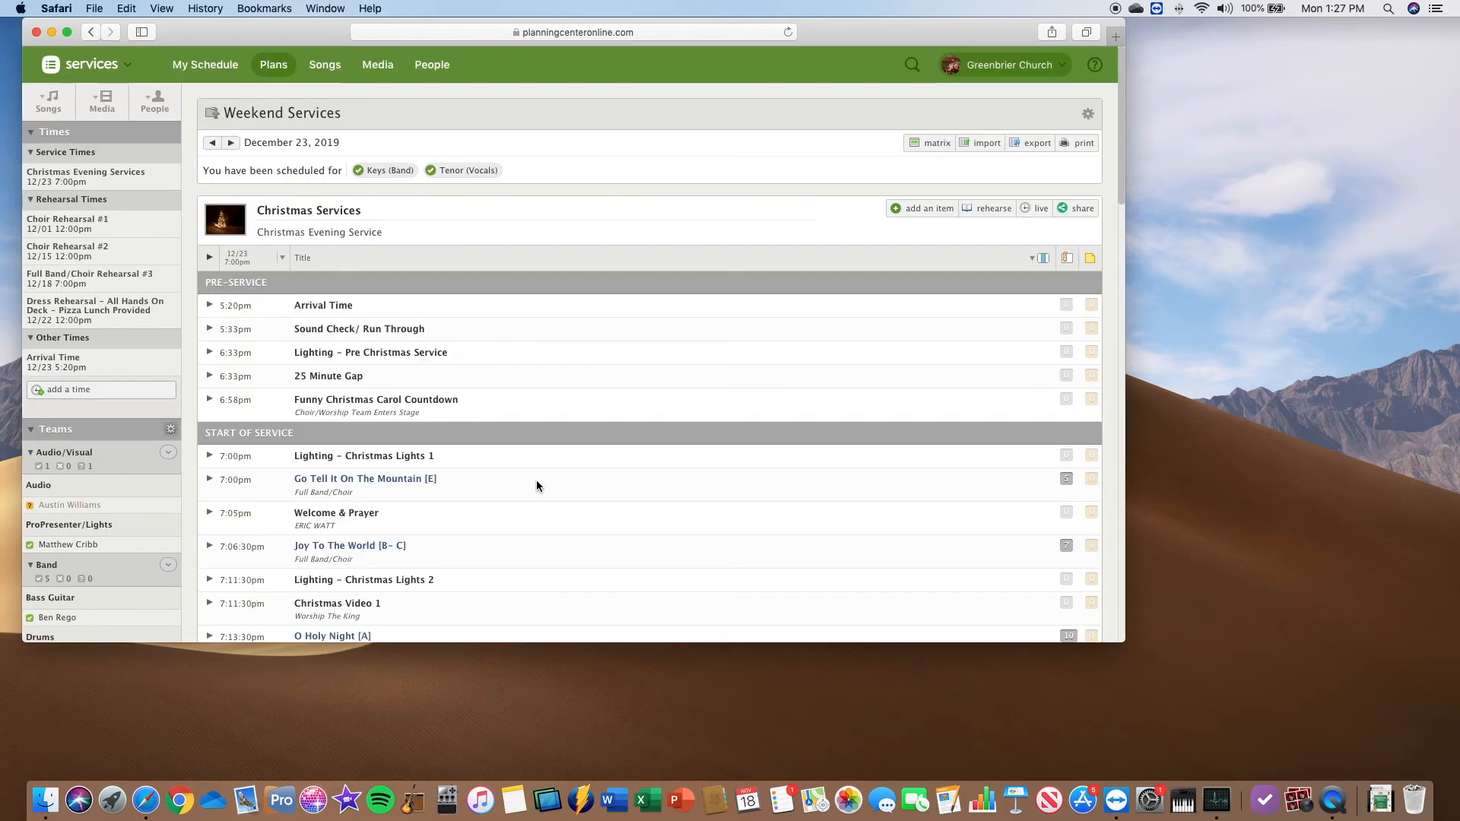
scroll("down", 3)
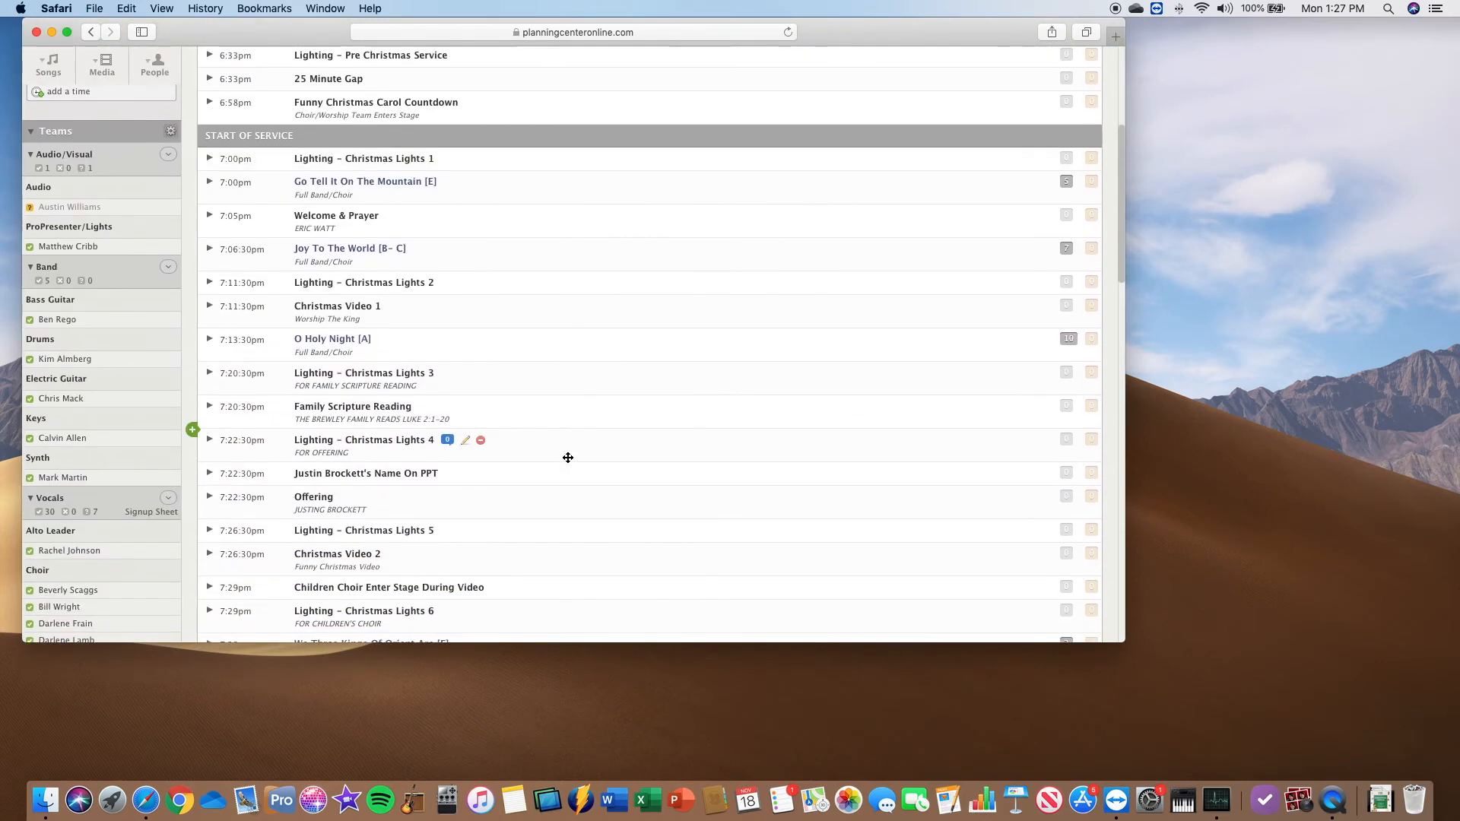
scroll("down", 3)
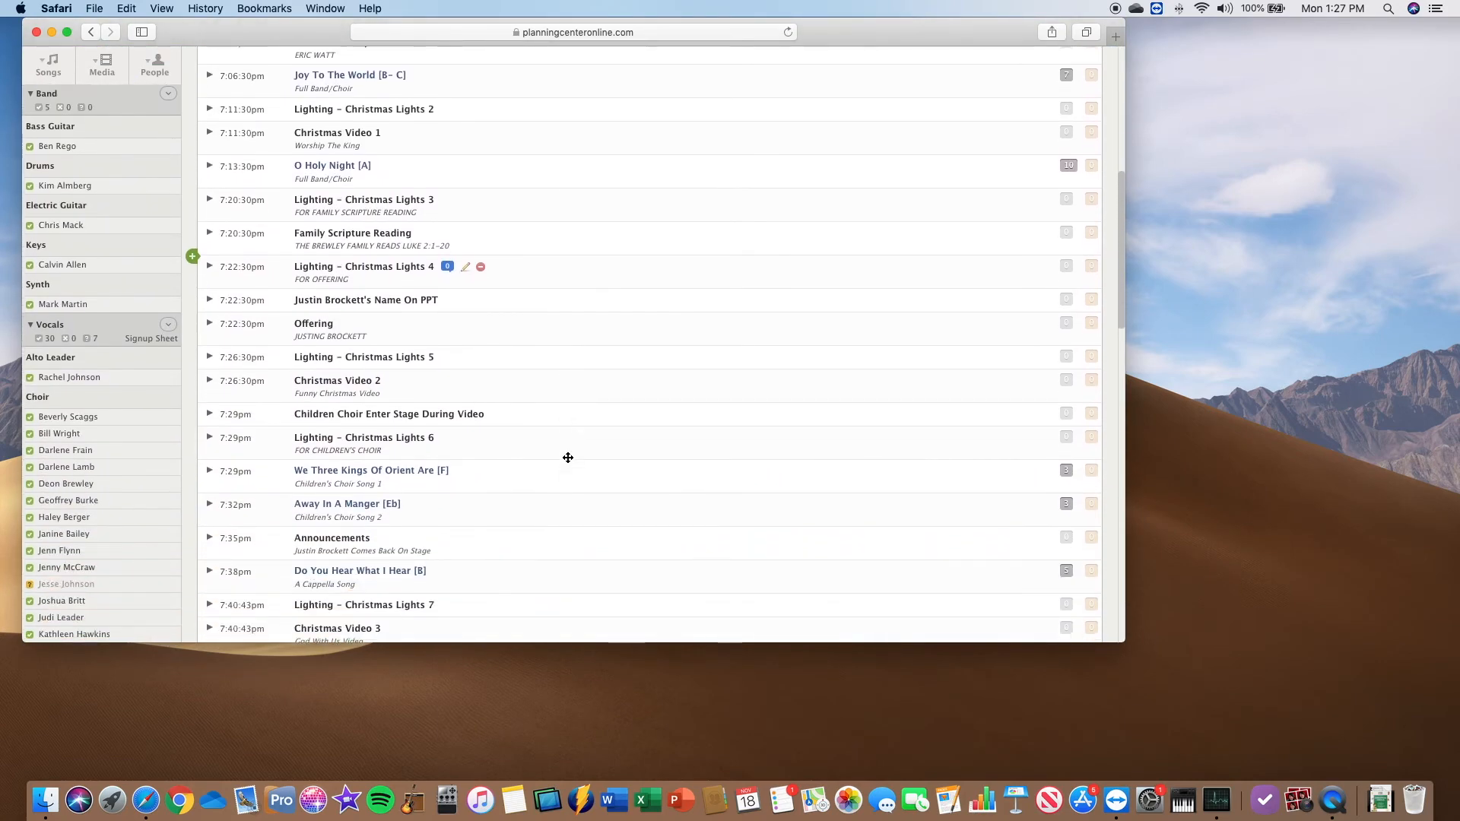
scroll("down", 3)
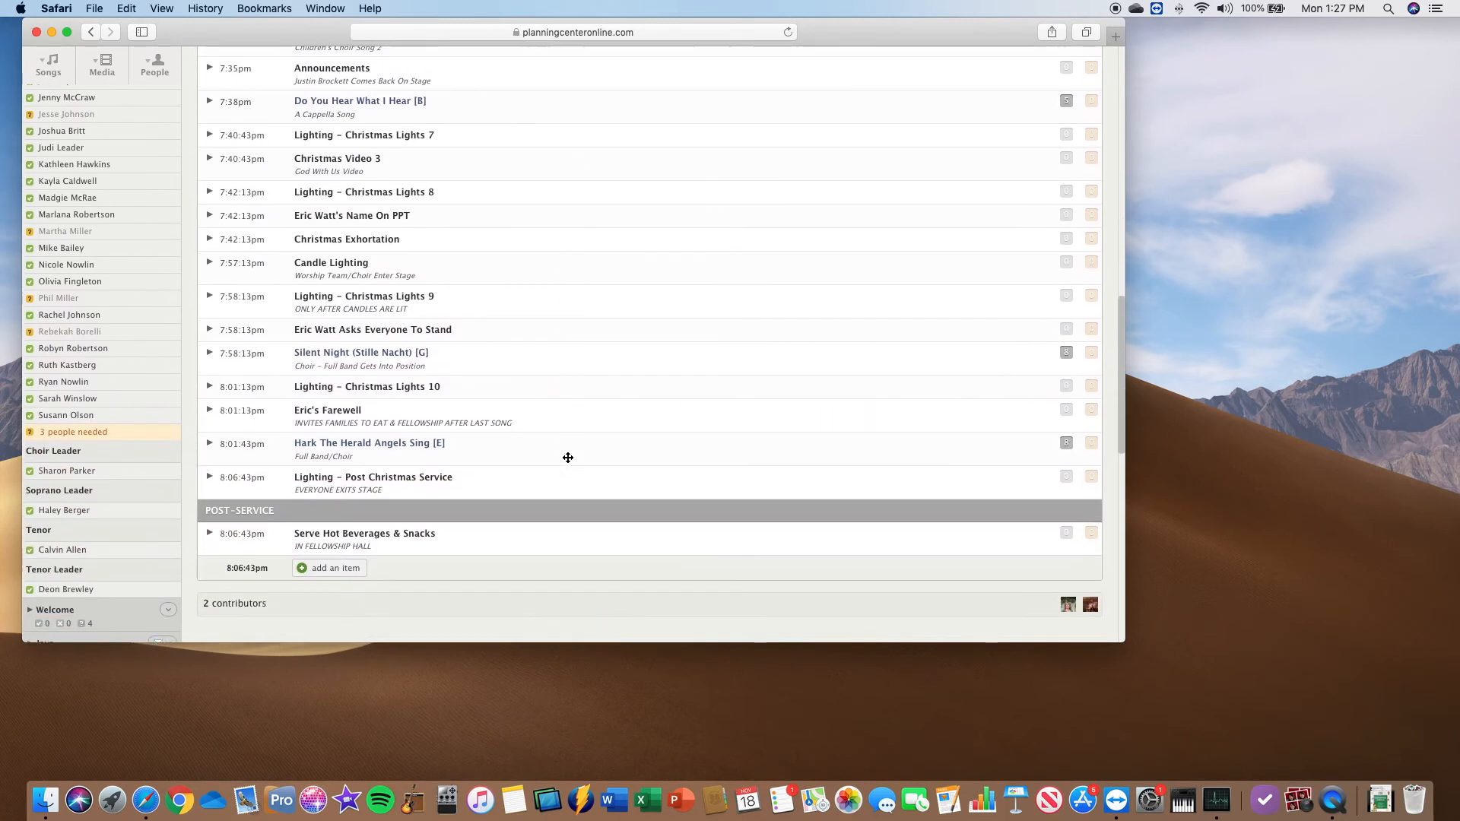
scroll("down", 3)
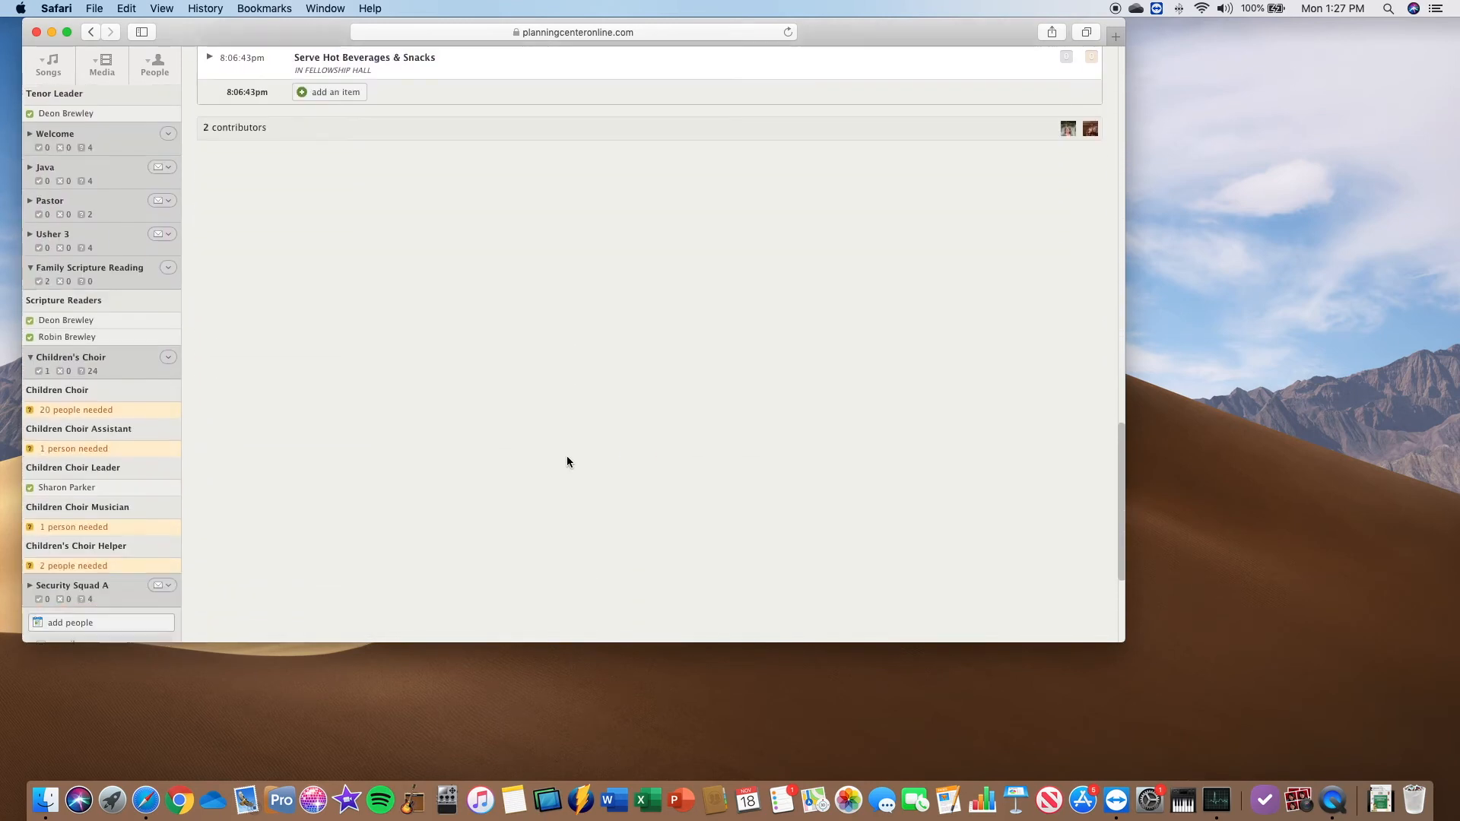
scroll("up", 3)
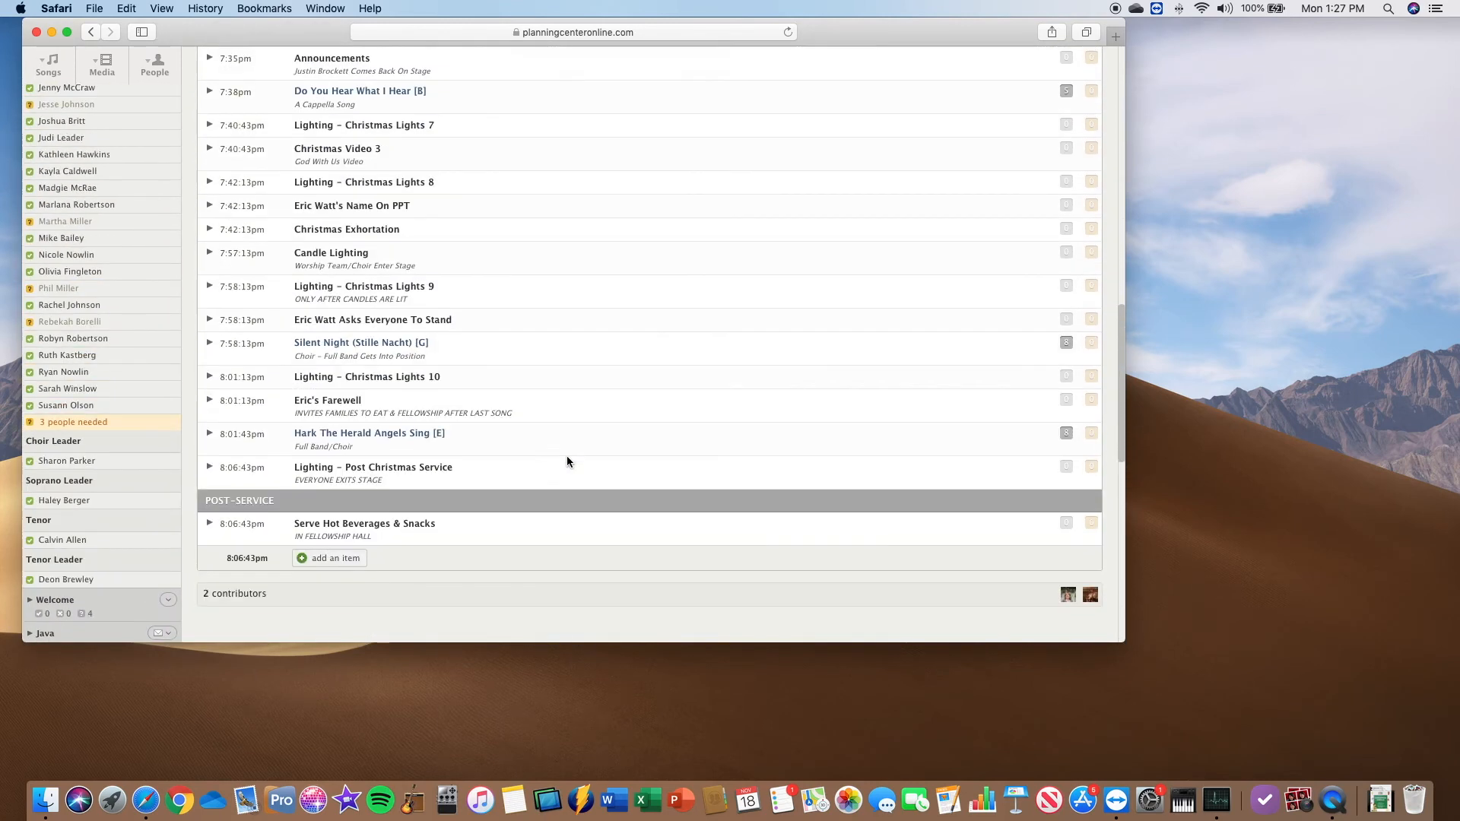
scroll("up", 3)
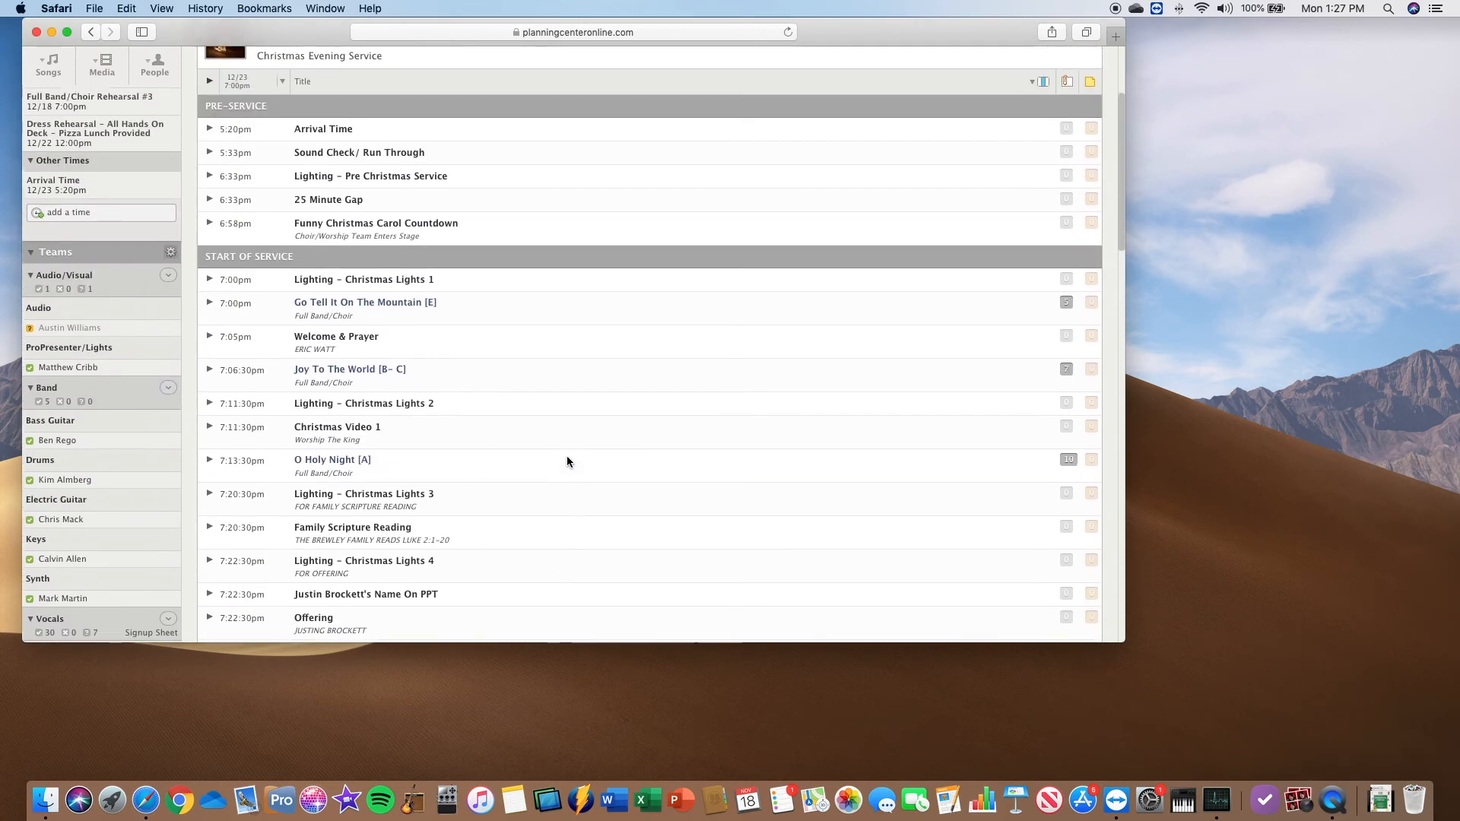
left_click(1067, 316)
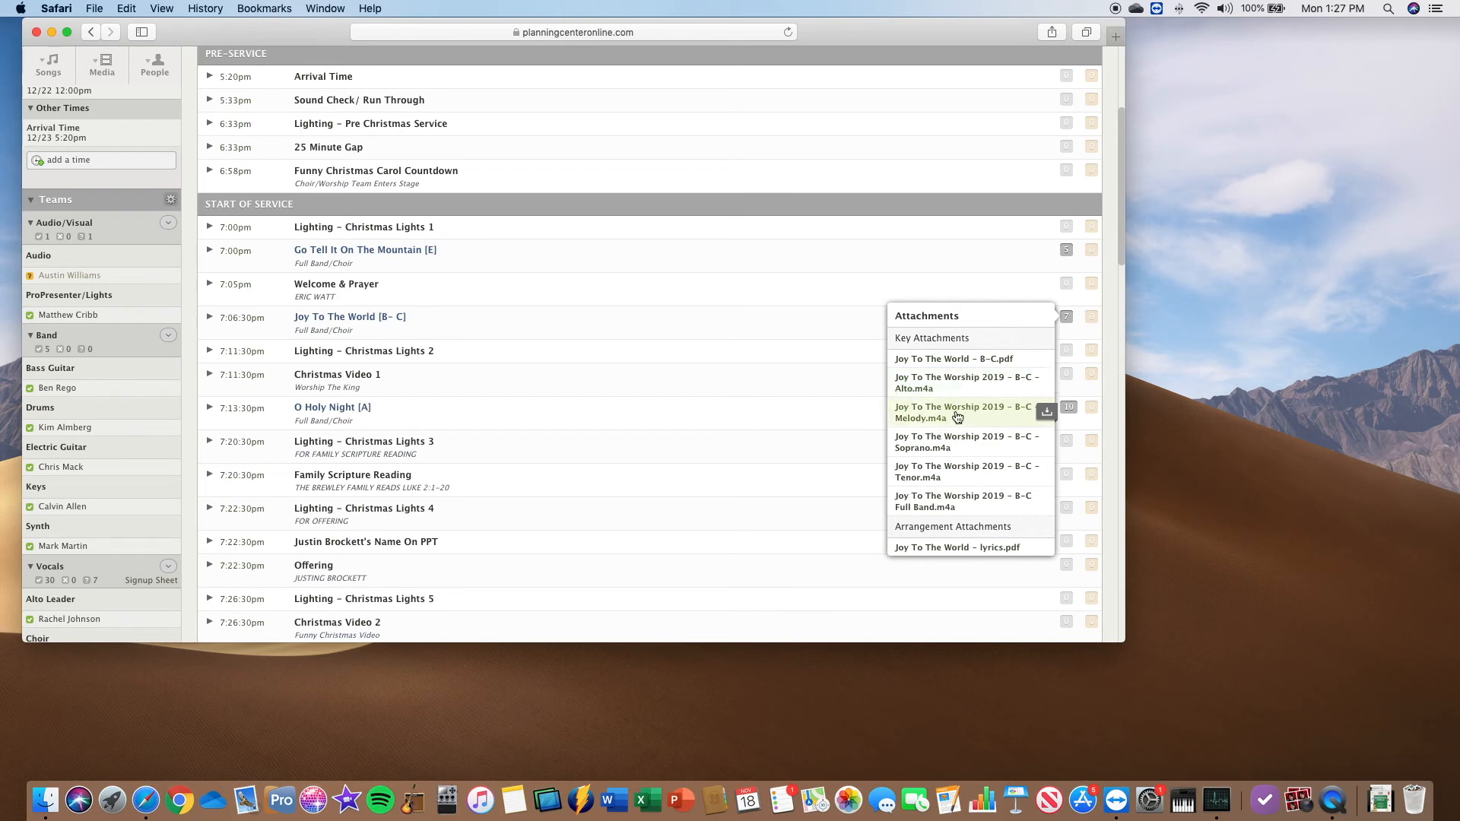
mouse_move(957, 501)
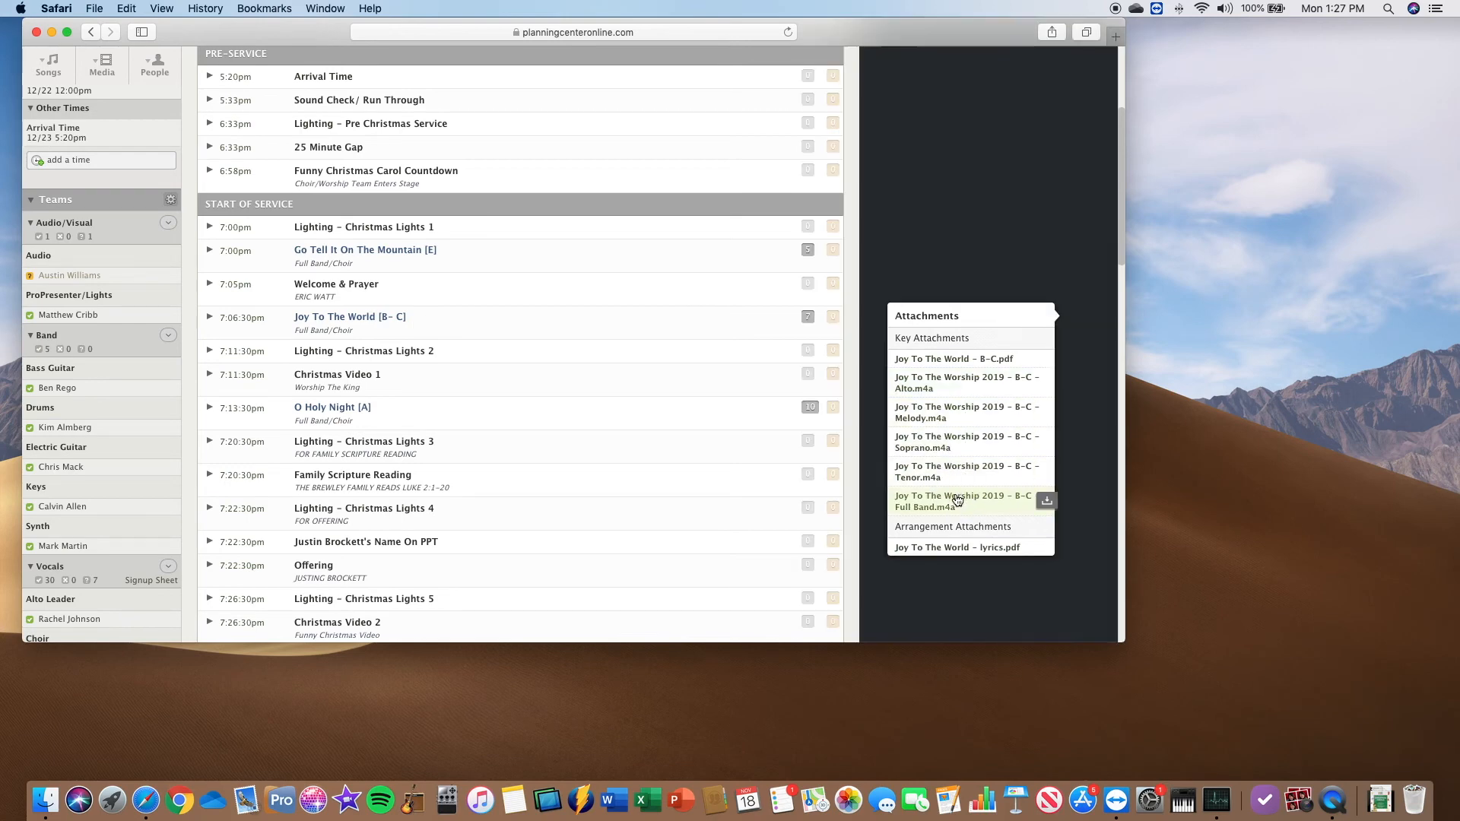
Load Joy To The World Full Band.m4a into the player, play it and pause at 0:13.
left_click(962, 501)
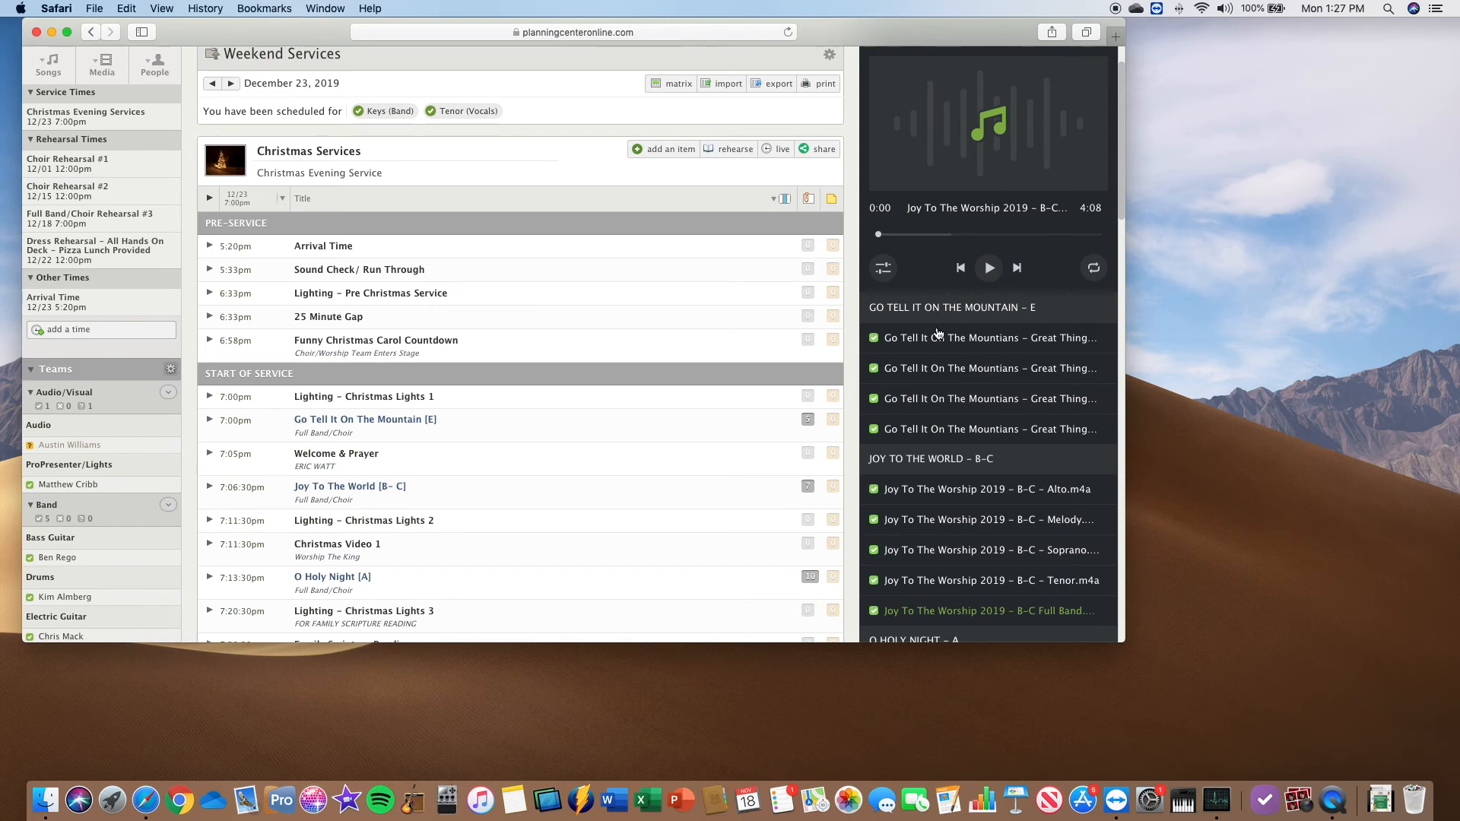
mouse_move(978, 274)
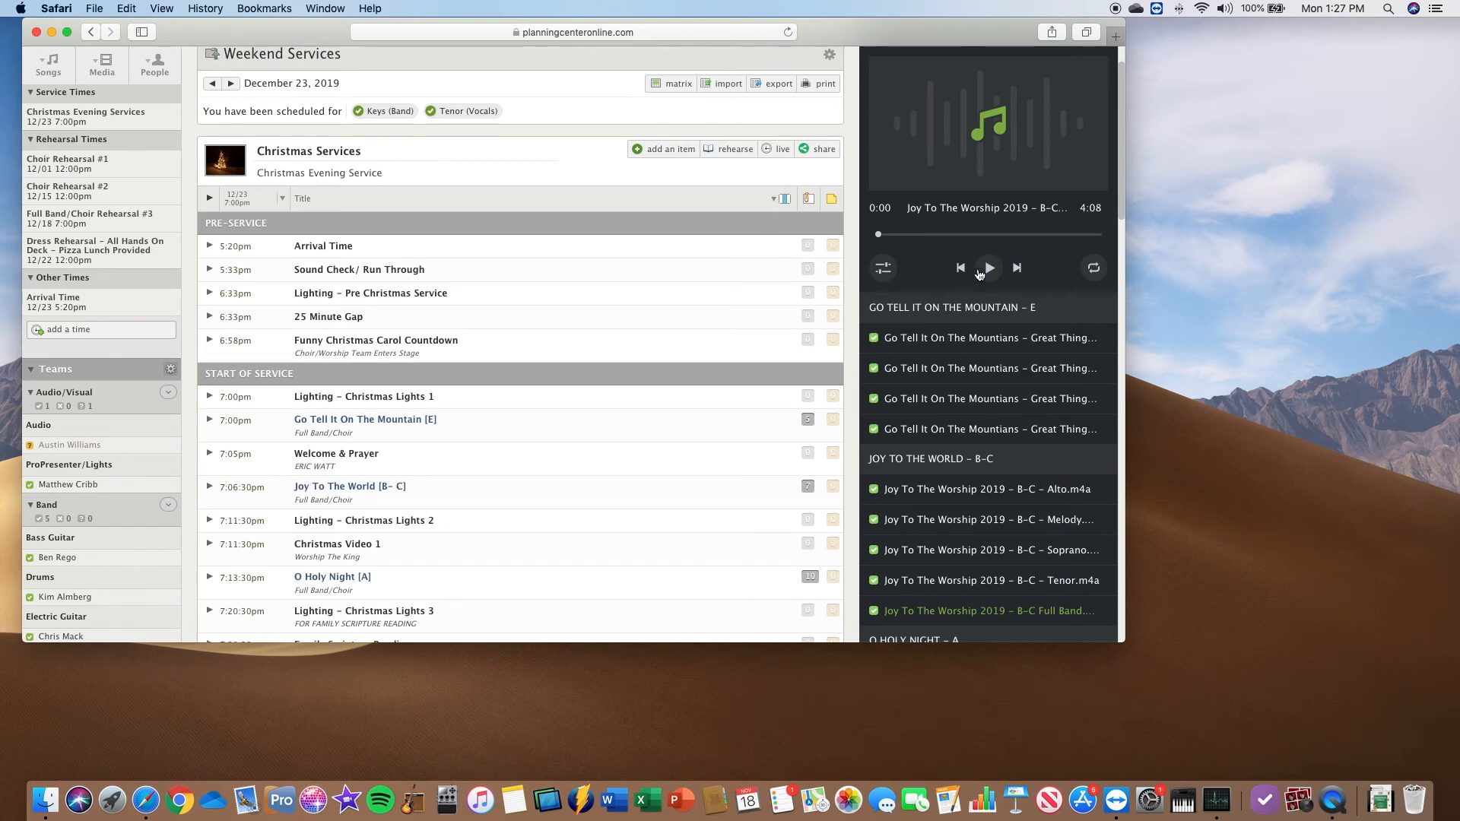
mouse_move(1006, 251)
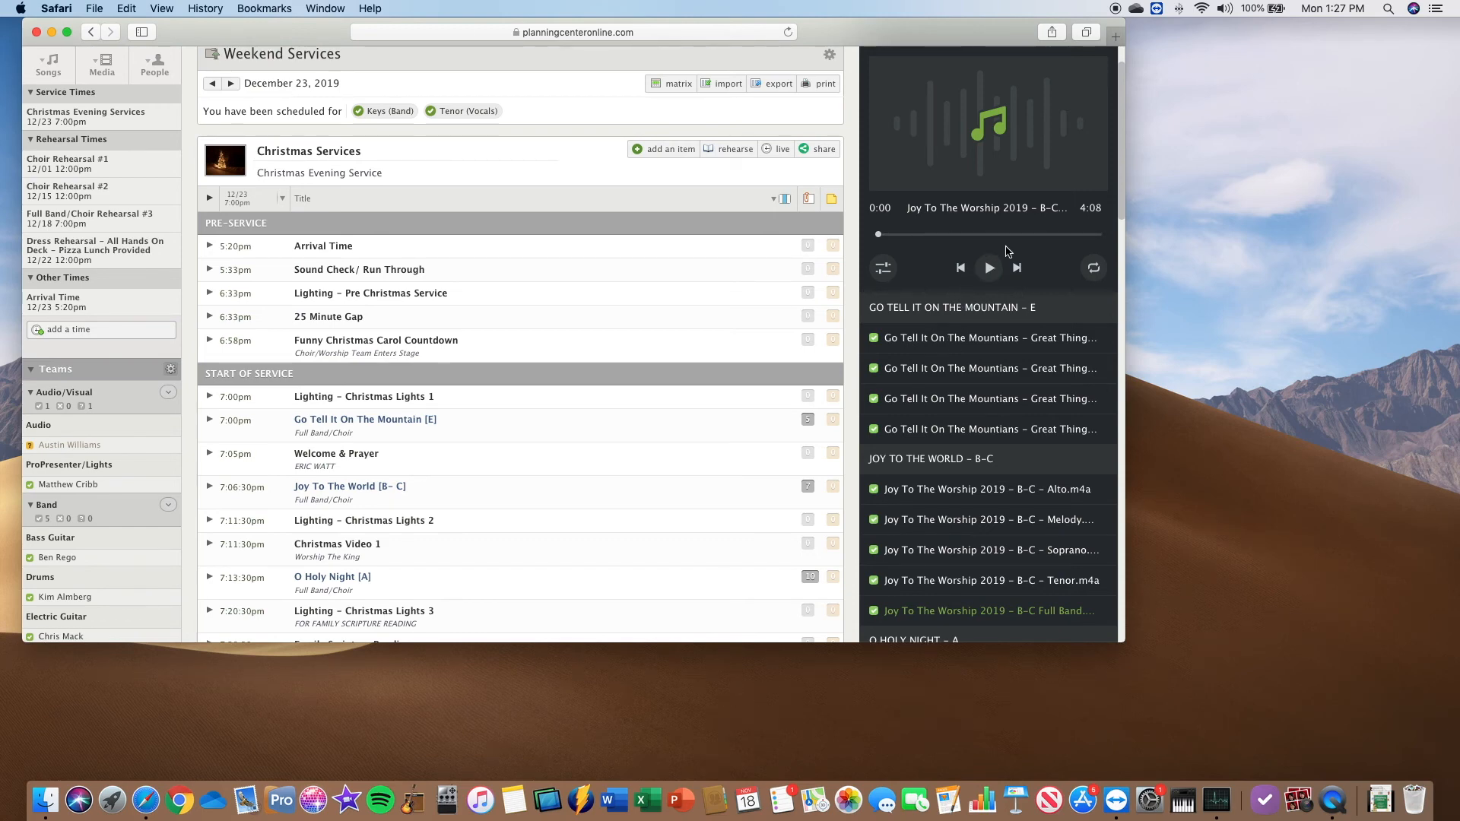
left_click(988, 268)
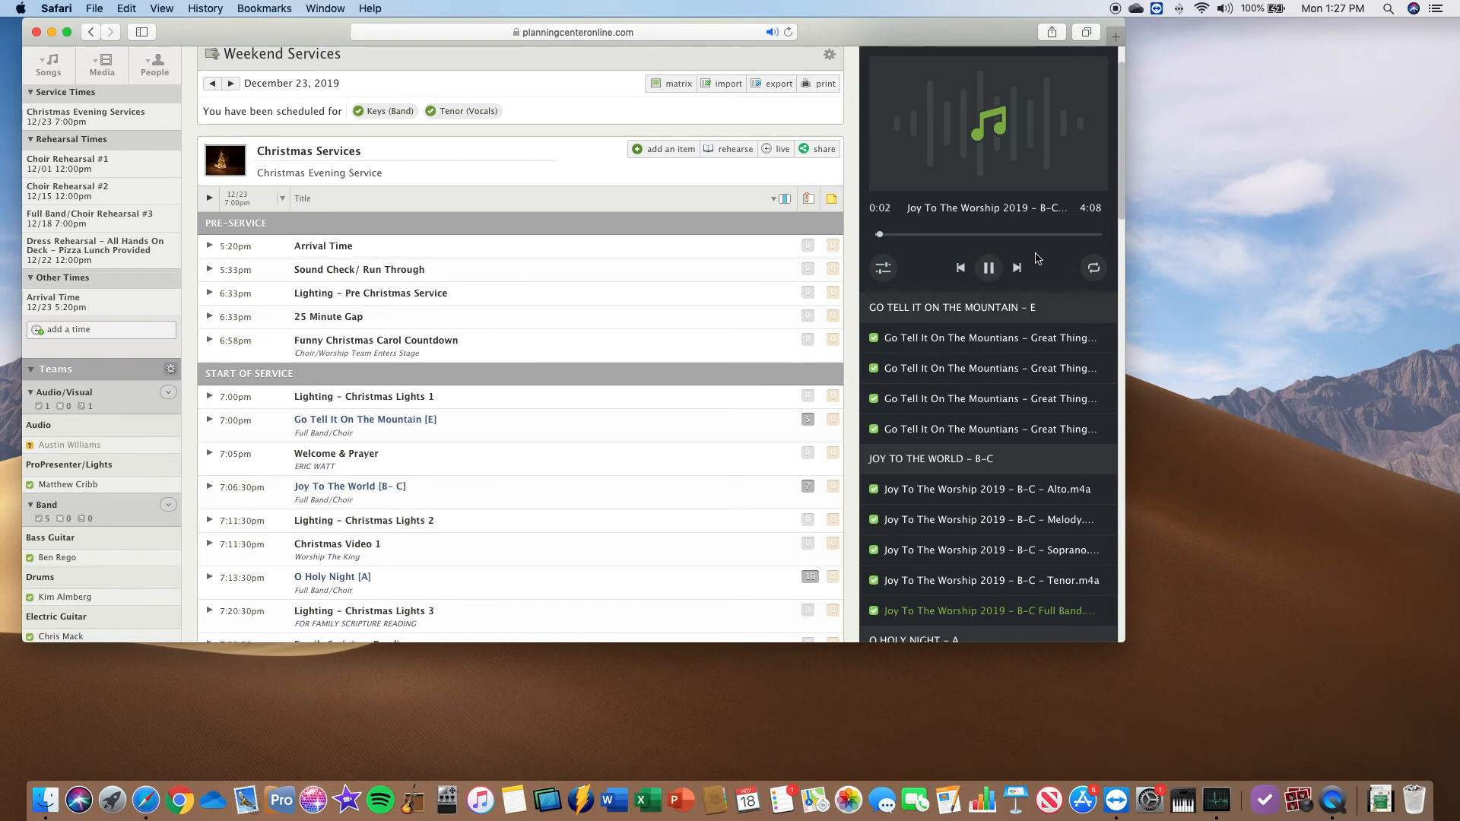
mouse_move(986, 305)
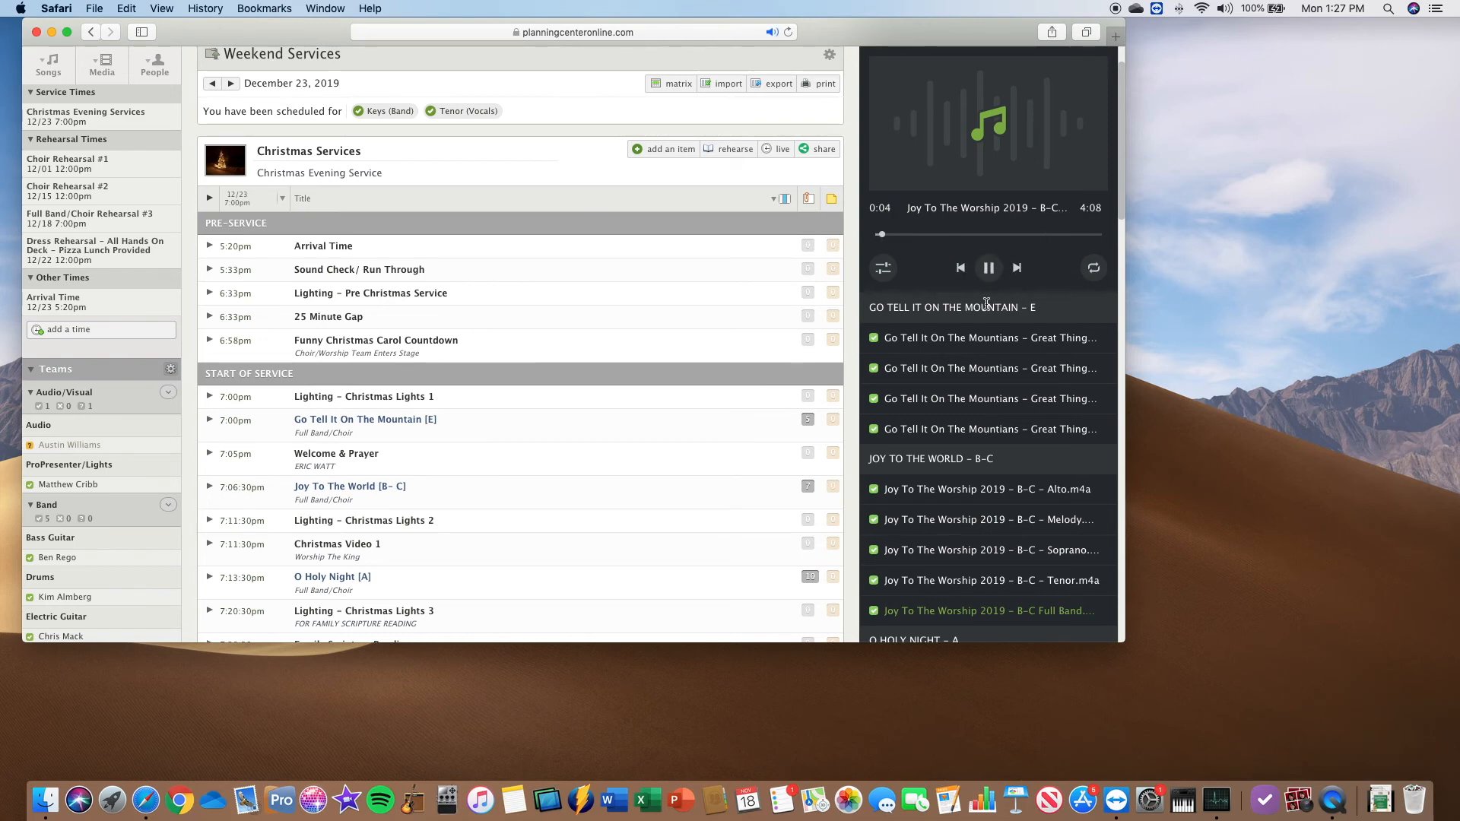
scroll("down", 3)
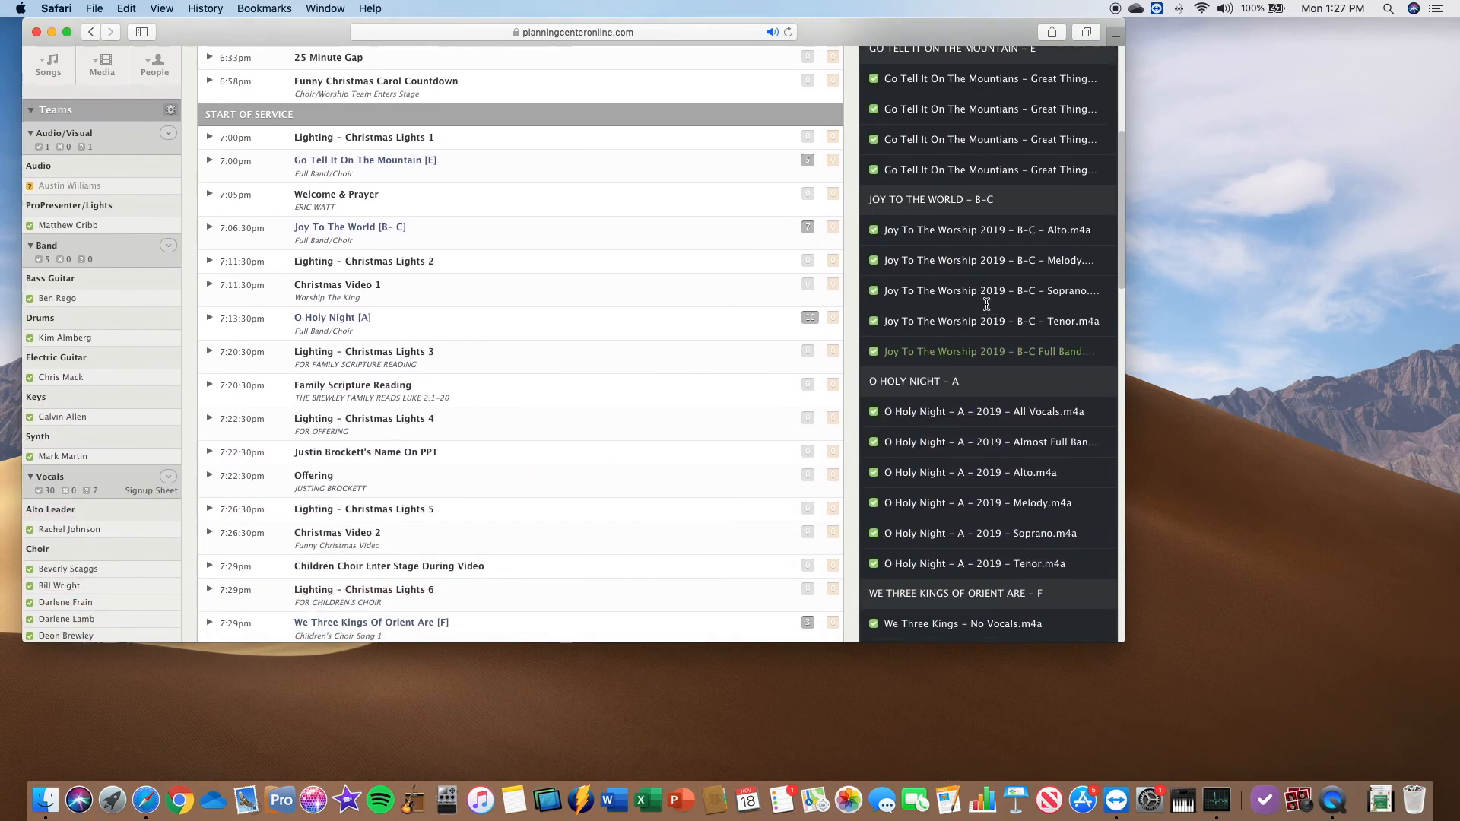
scroll("down", 3)
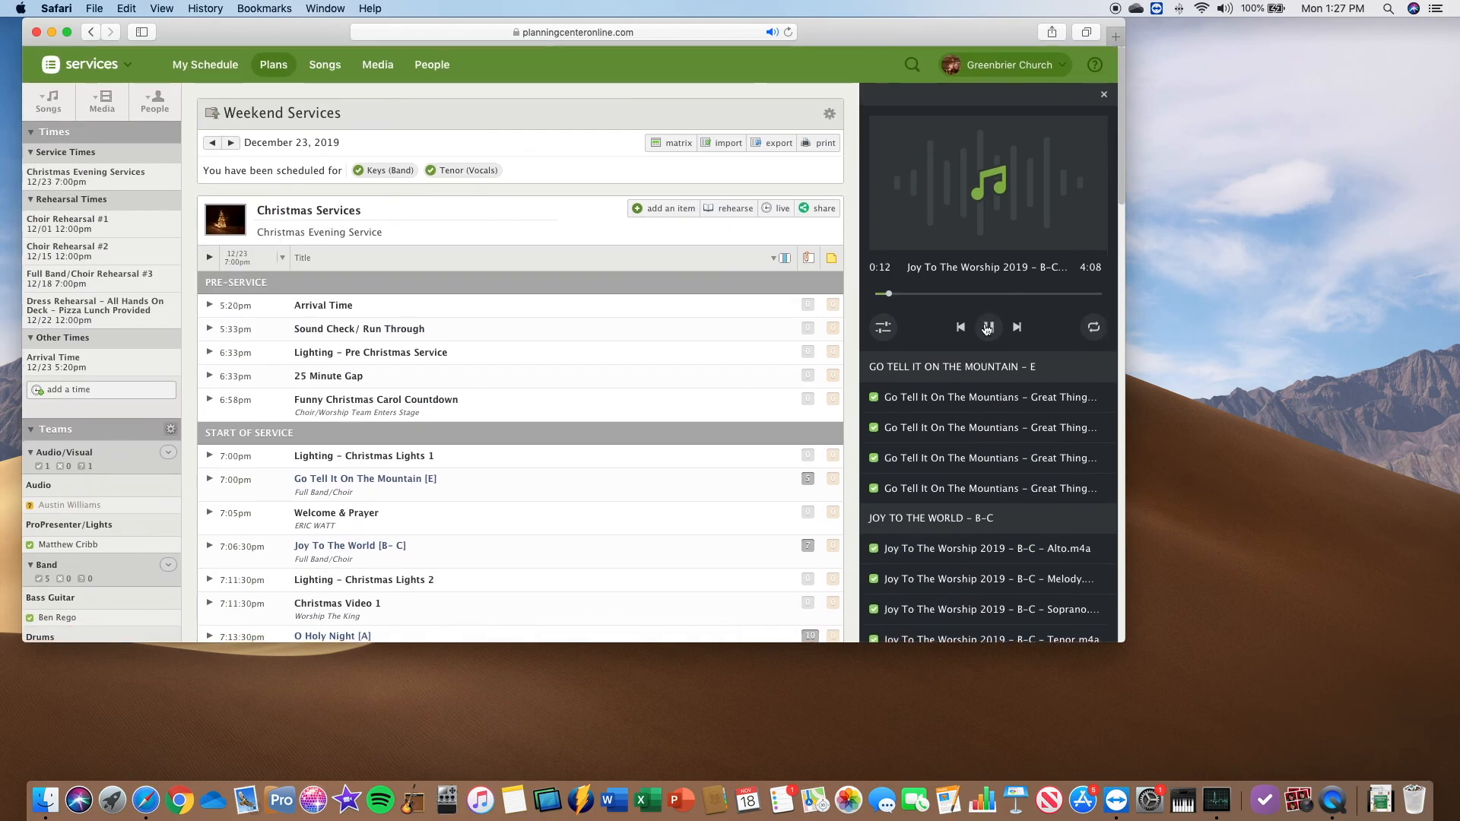
left_click(989, 327)
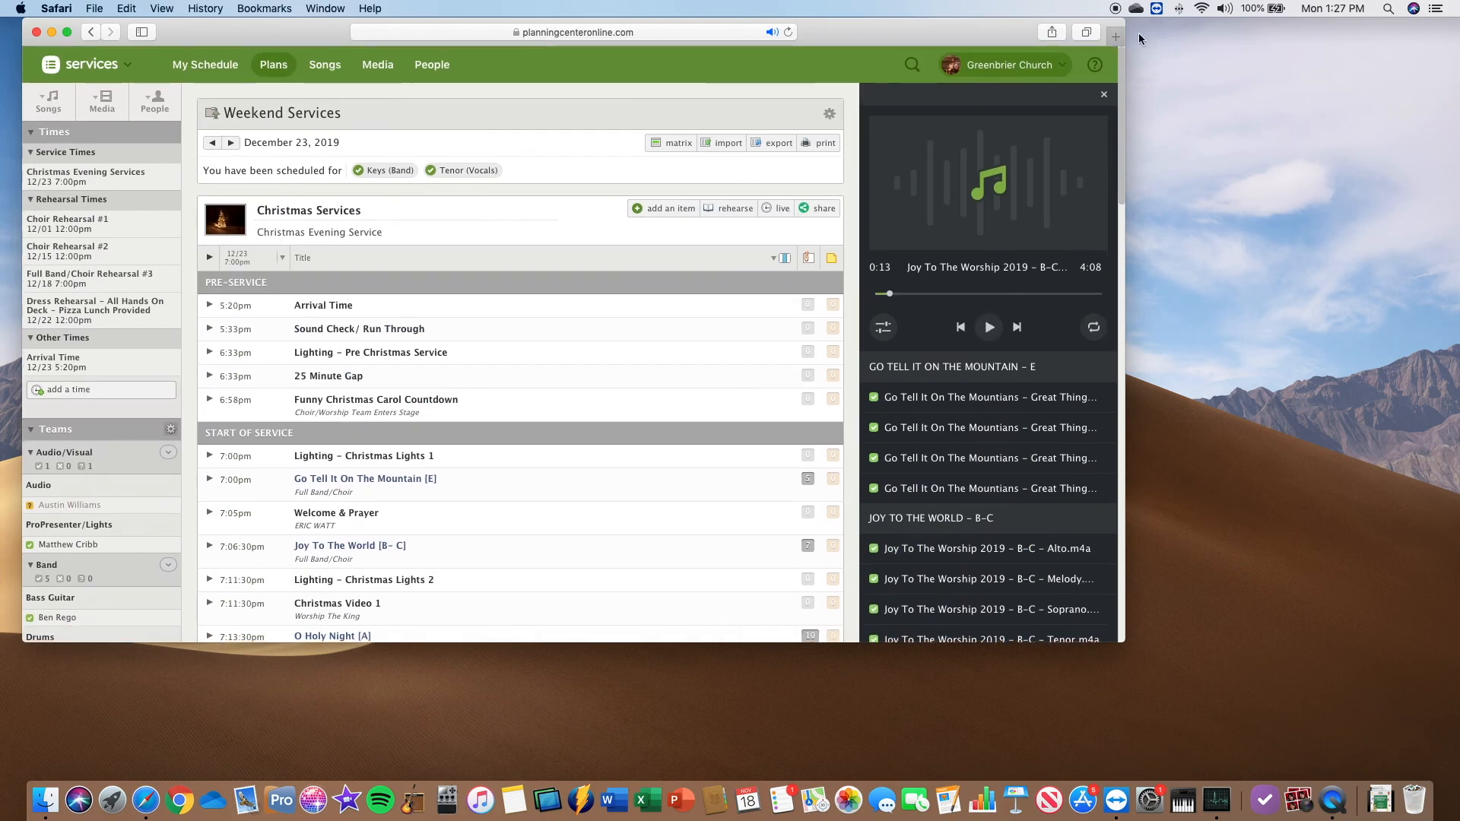